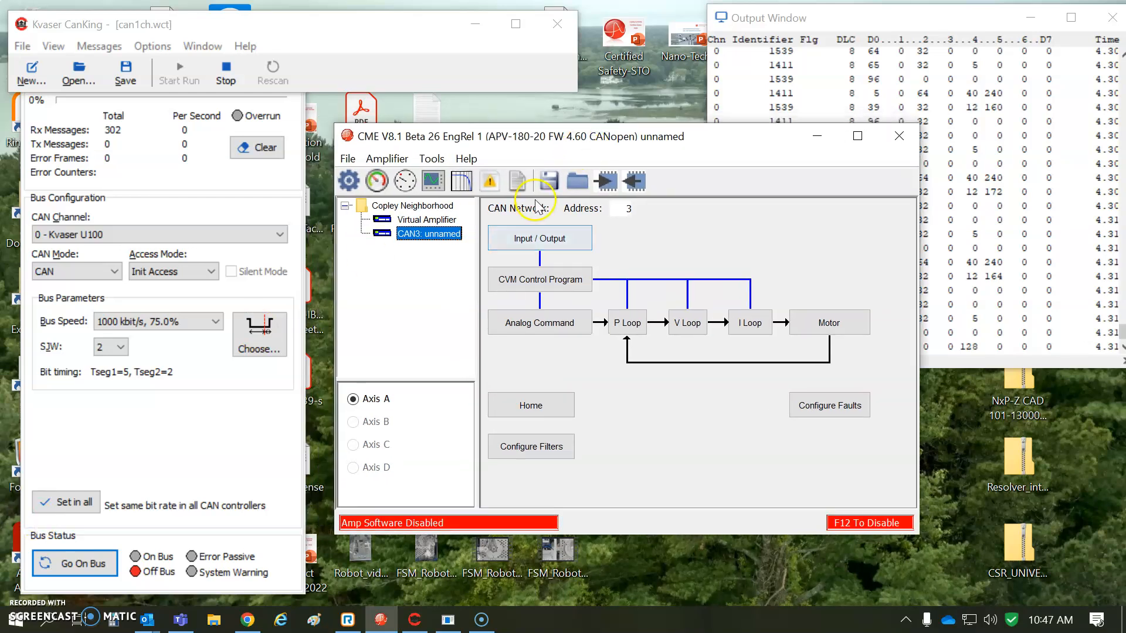
- Reconnect CME over CAN with the Copley interface, channel 0 and 1 Mbit/s
{"action": "left_click", "coordinate": [431, 159]}
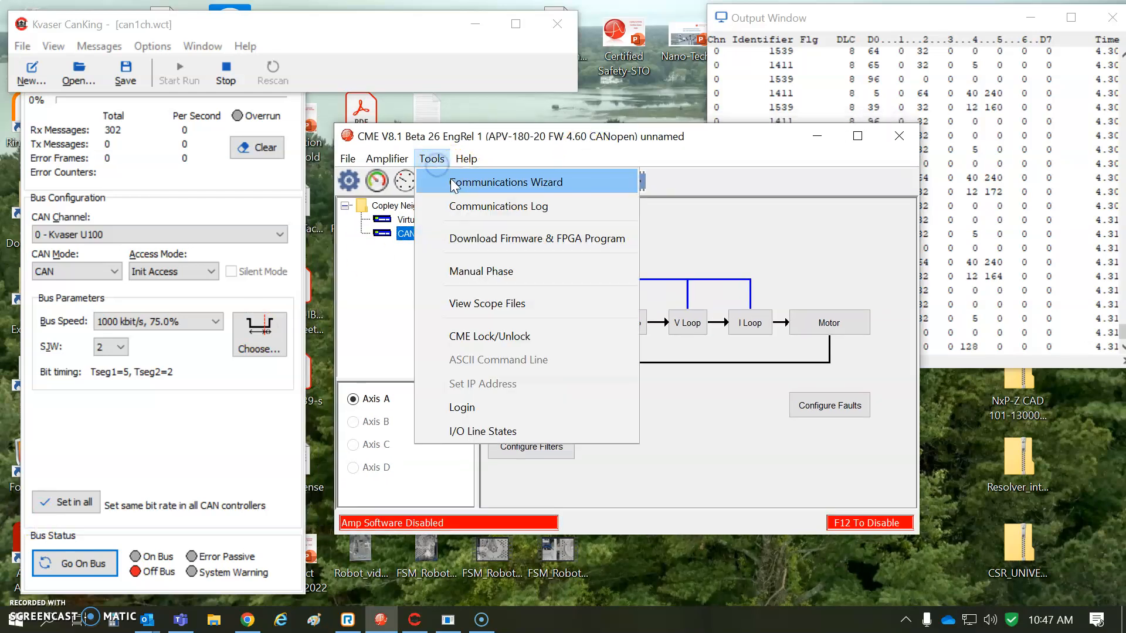
{"action": "left_click", "coordinate": [506, 181]}
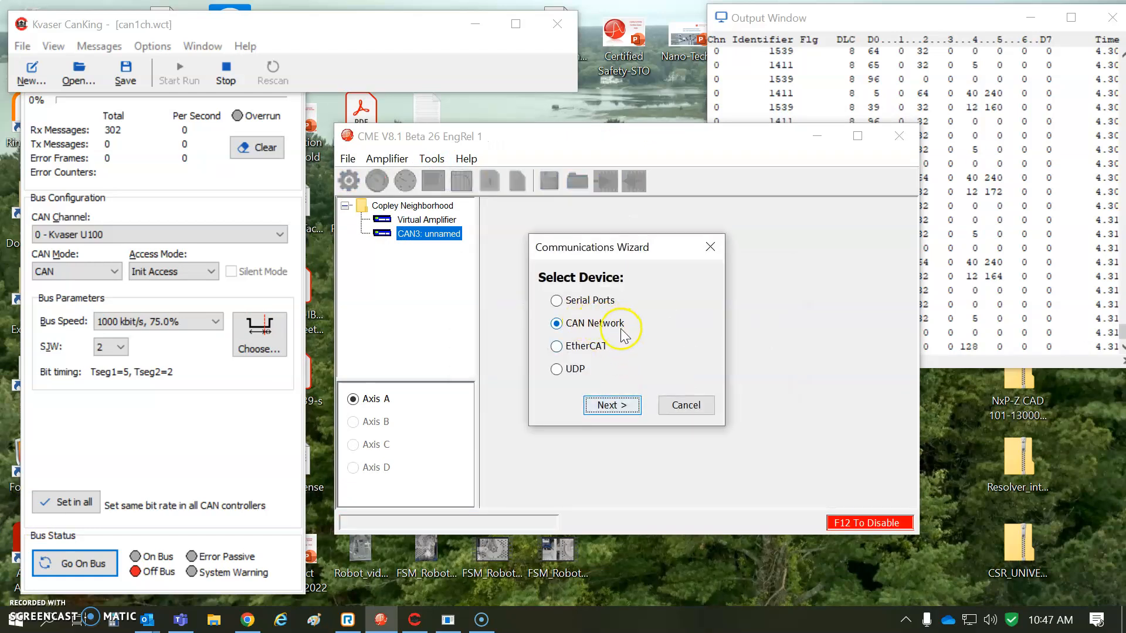
{"action": "left_click", "coordinate": [611, 405]}
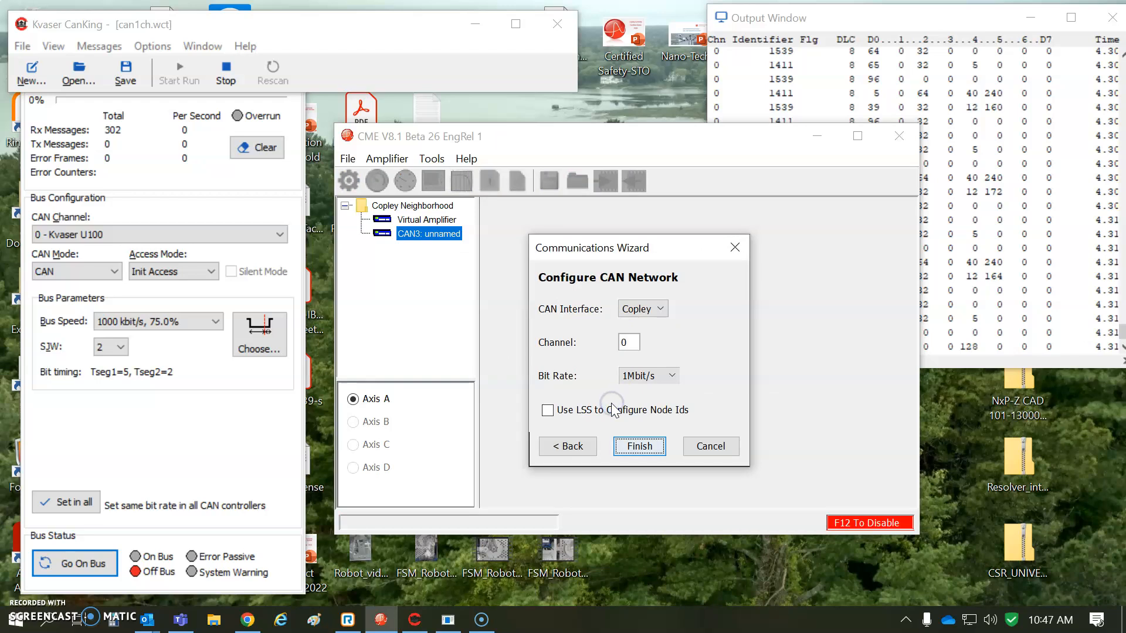
{"action": "left_click", "coordinate": [656, 309]}
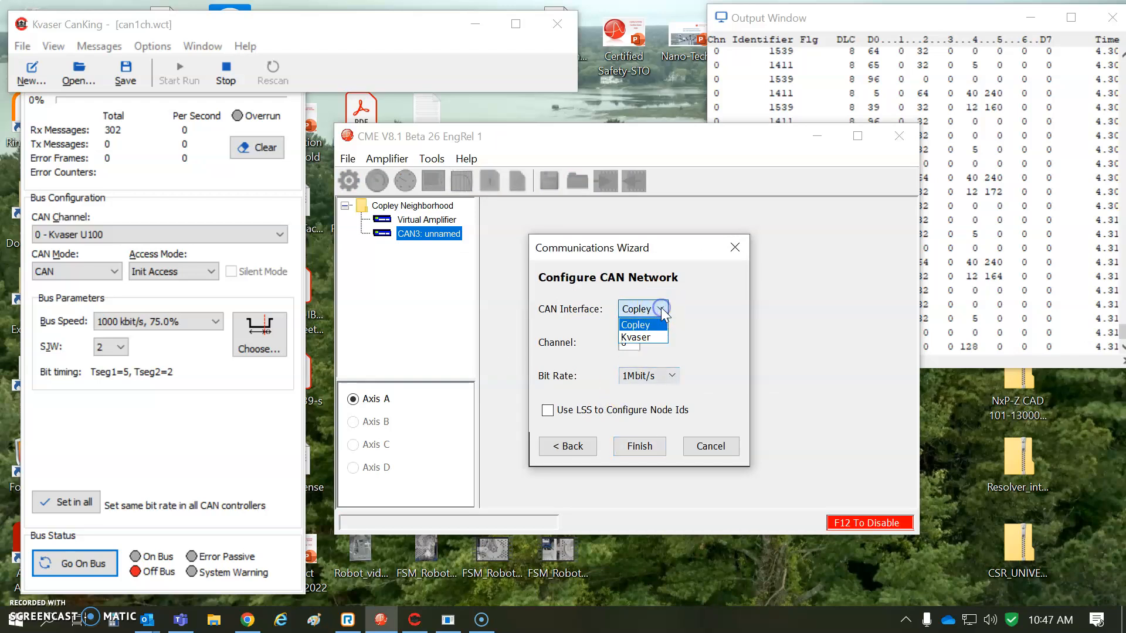
{"action": "left_click", "coordinate": [635, 325]}
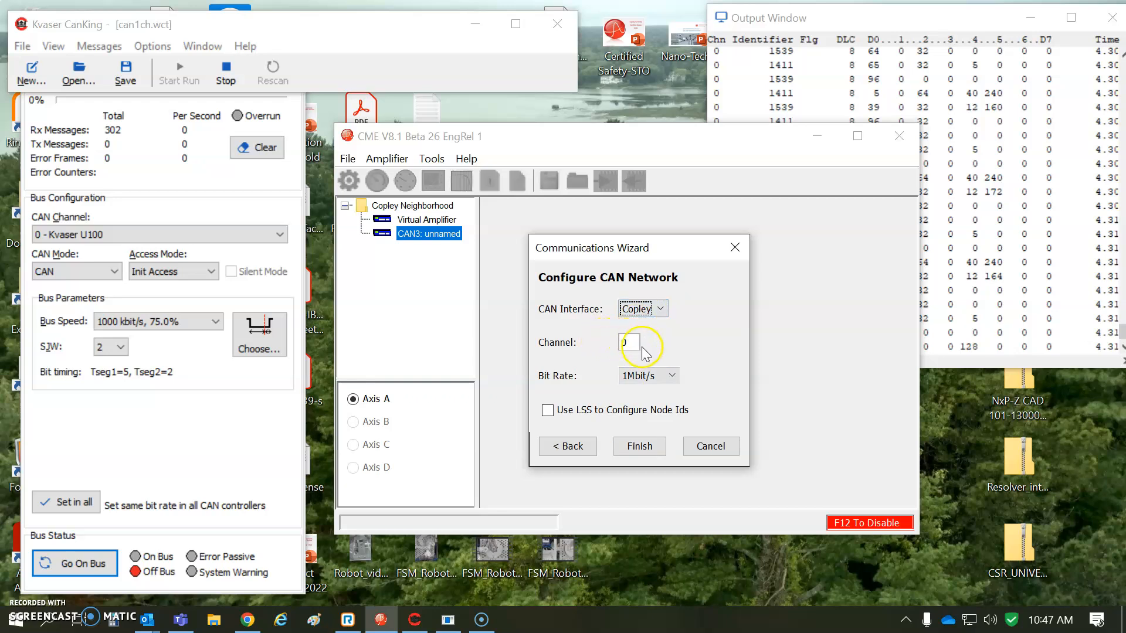
{"action": "left_click", "coordinate": [673, 375]}
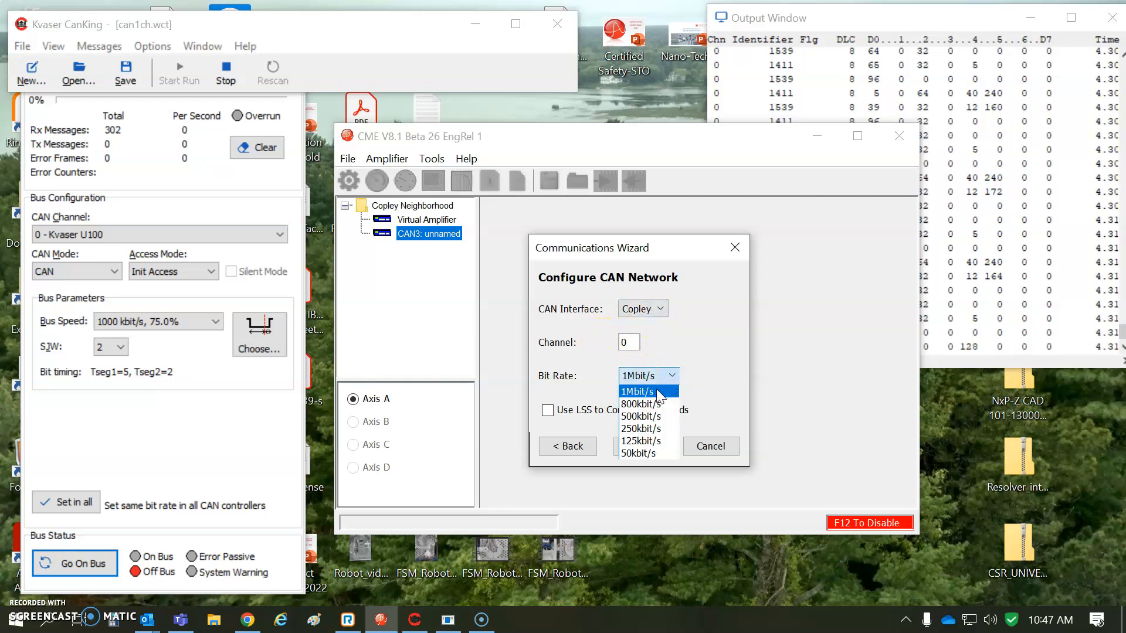
{"action": "mouse_move", "coordinate": [644, 404]}
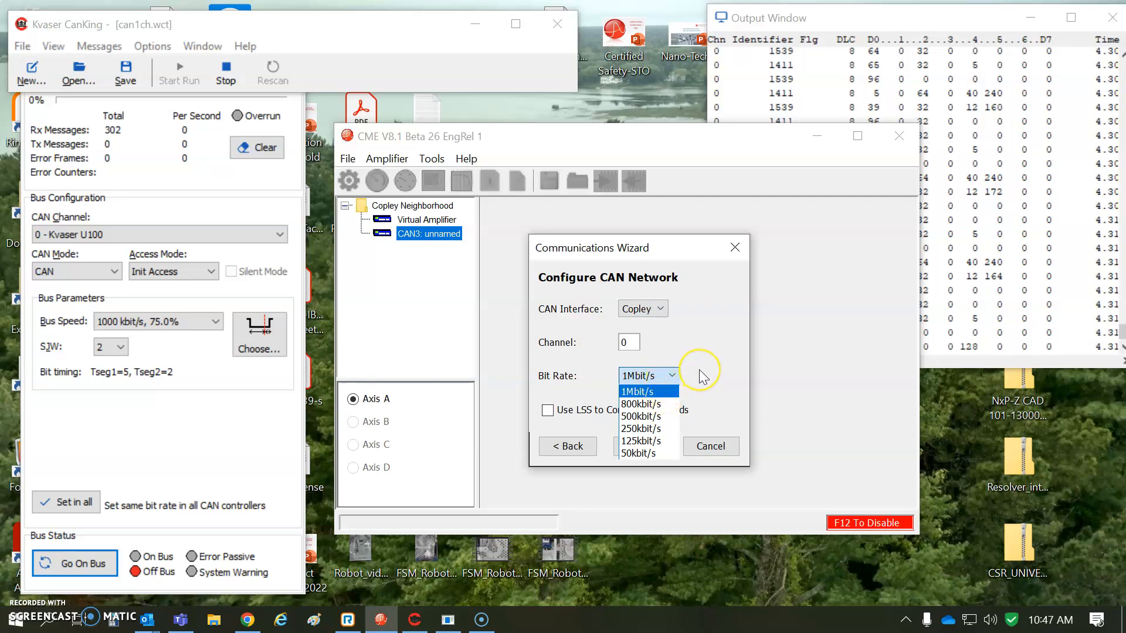
{"action": "left_click", "coordinate": [643, 391]}
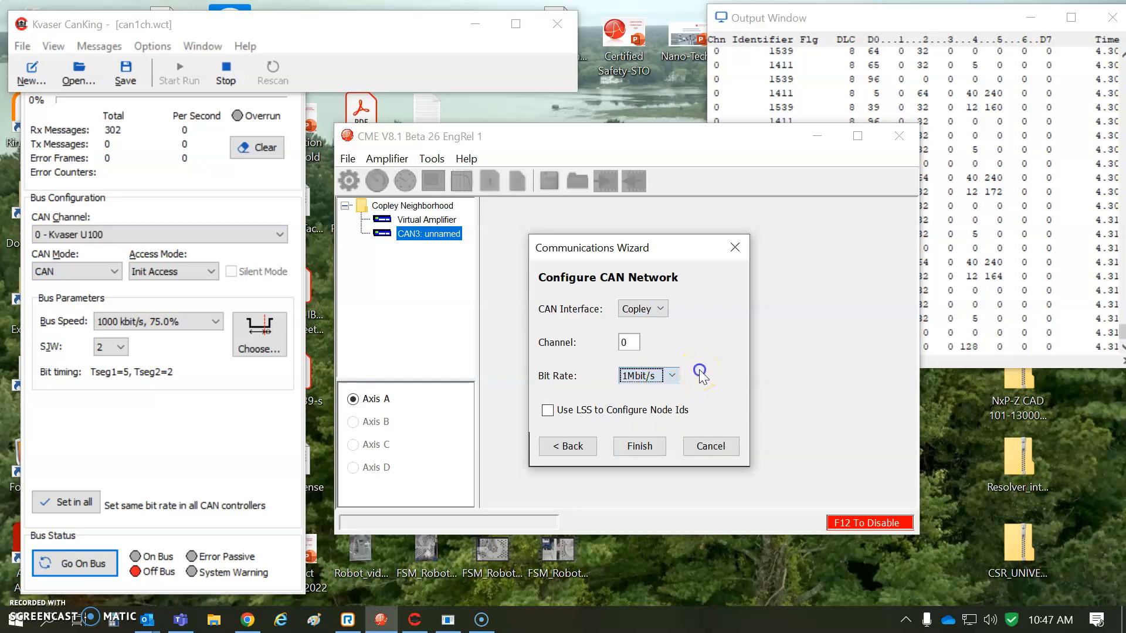
{"action": "left_click", "coordinate": [638, 445]}
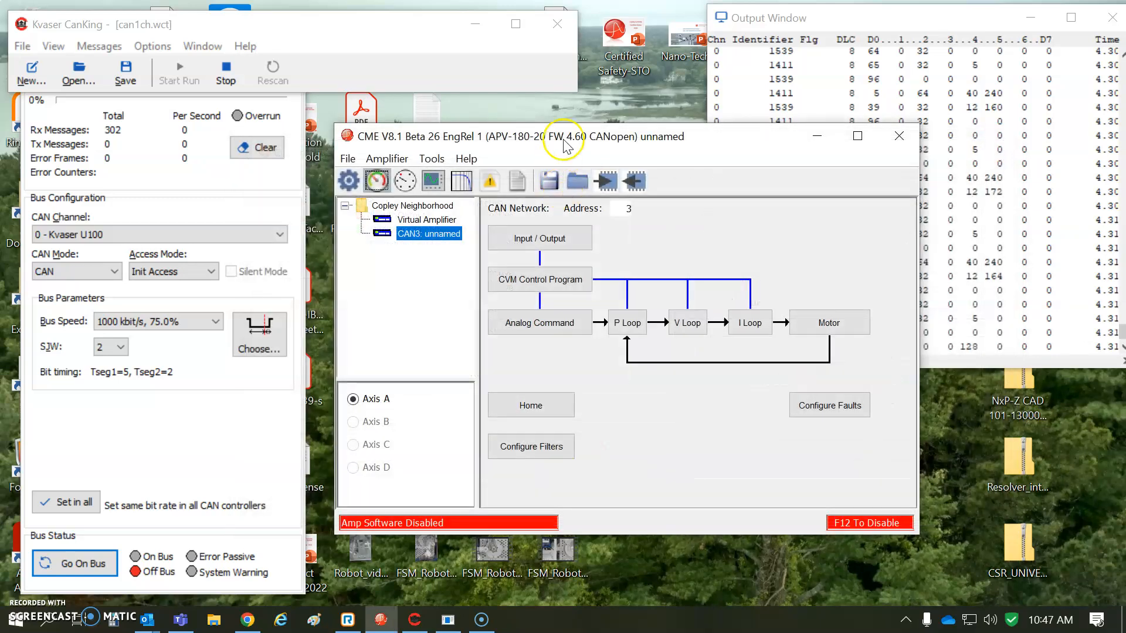
{"action": "mouse_move", "coordinate": [158, 429]}
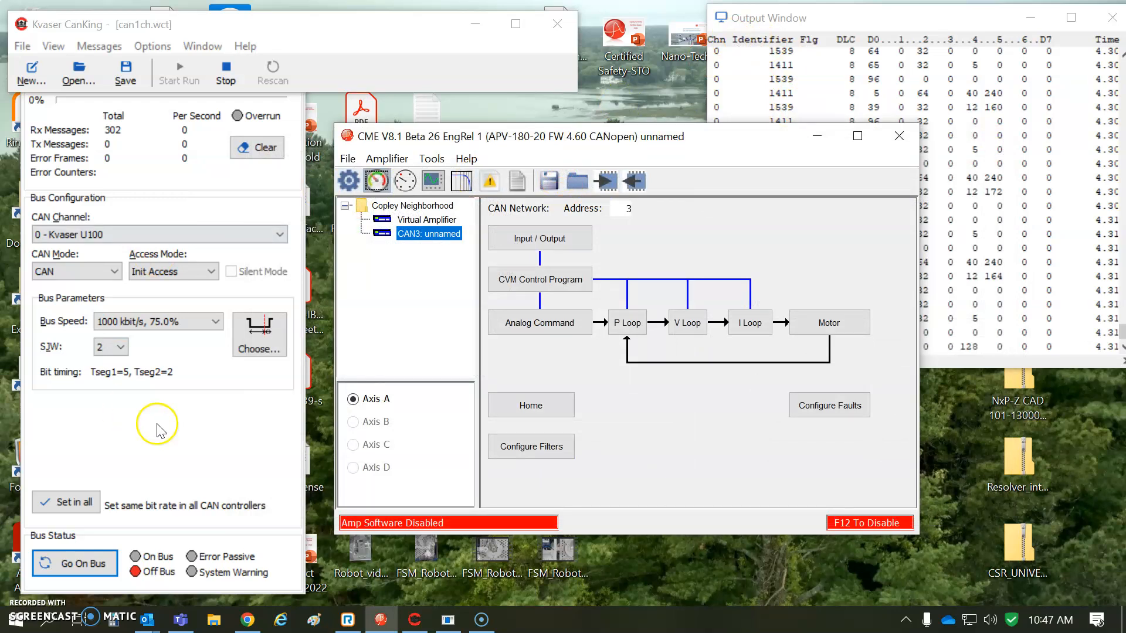
{"action": "left_click", "coordinate": [217, 320]}
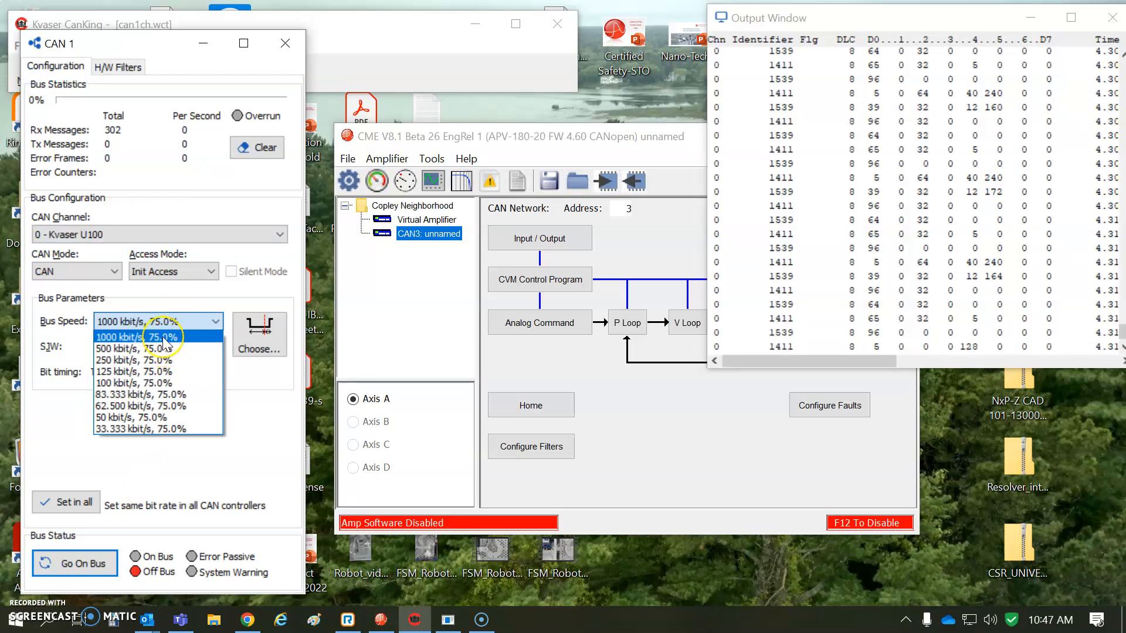
{"action": "mouse_move", "coordinate": [136, 348]}
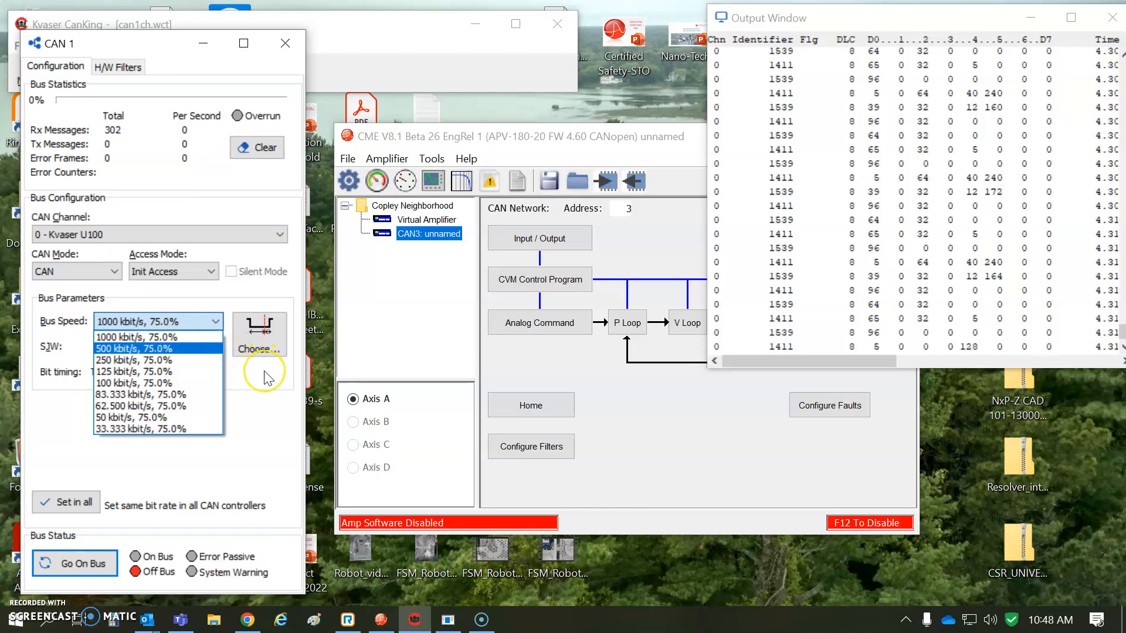
{"action": "mouse_move", "coordinate": [268, 378]}
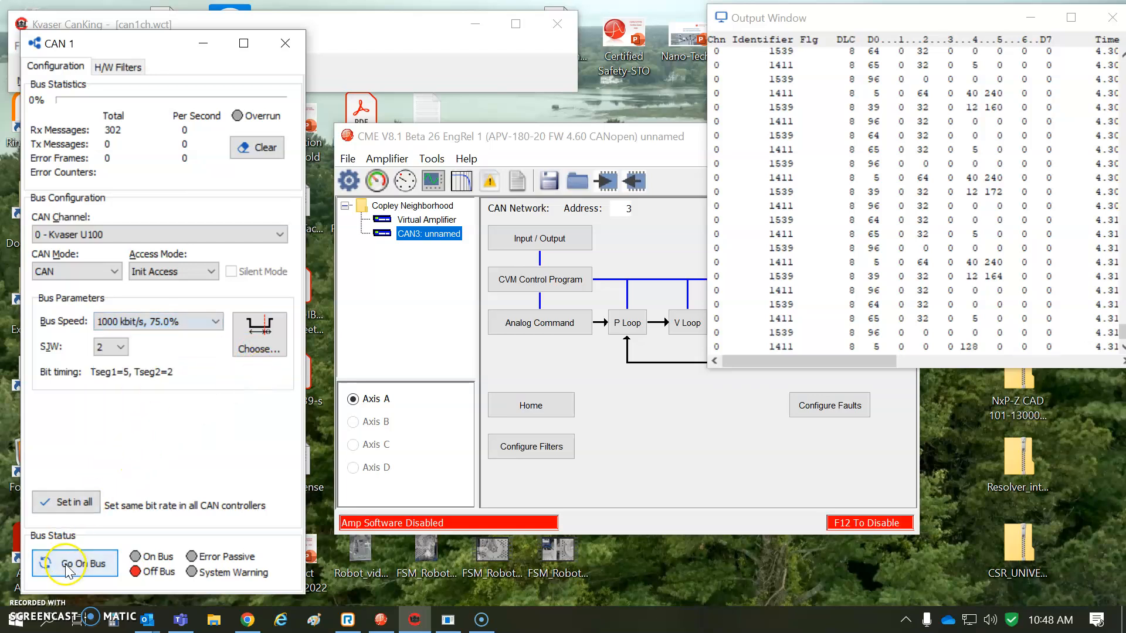
- Take the CanKing CAN channel on the bus at 1000 kbit/s
{"action": "left_click", "coordinate": [74, 563]}
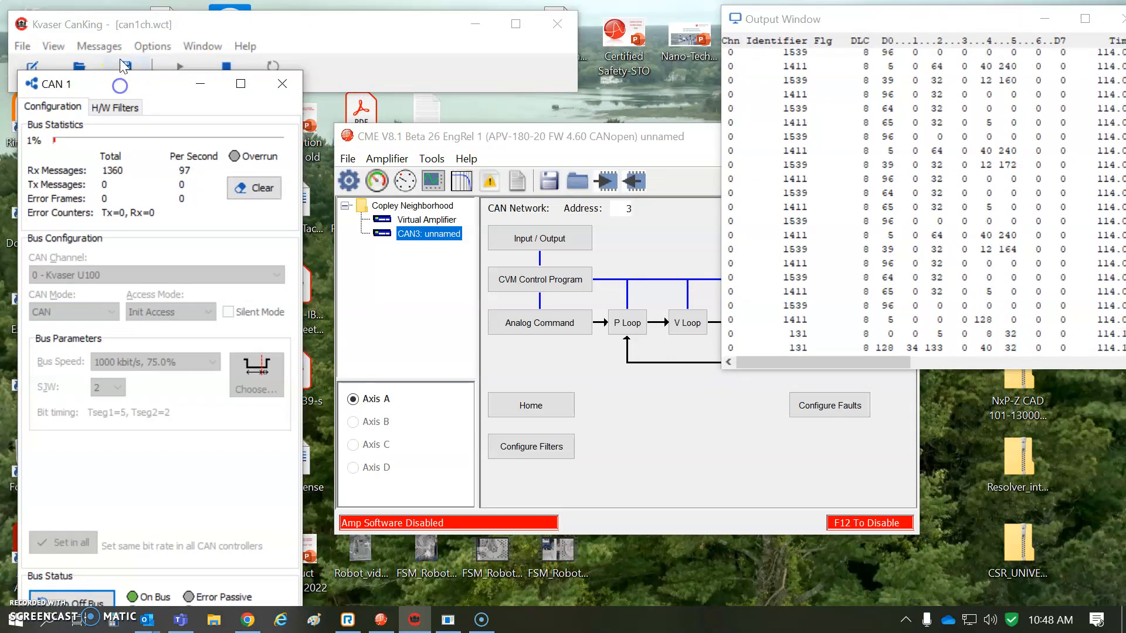
- Open the CANview message viewer and start capturing CAN messages
{"action": "left_click", "coordinate": [282, 83]}
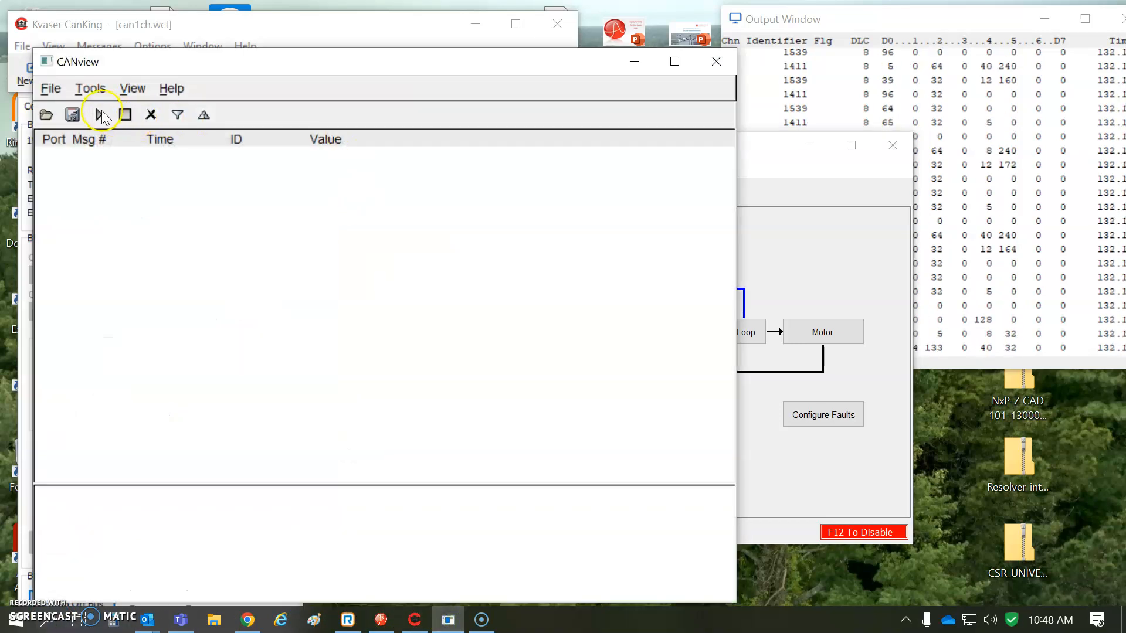
{"action": "left_click", "coordinate": [98, 114]}
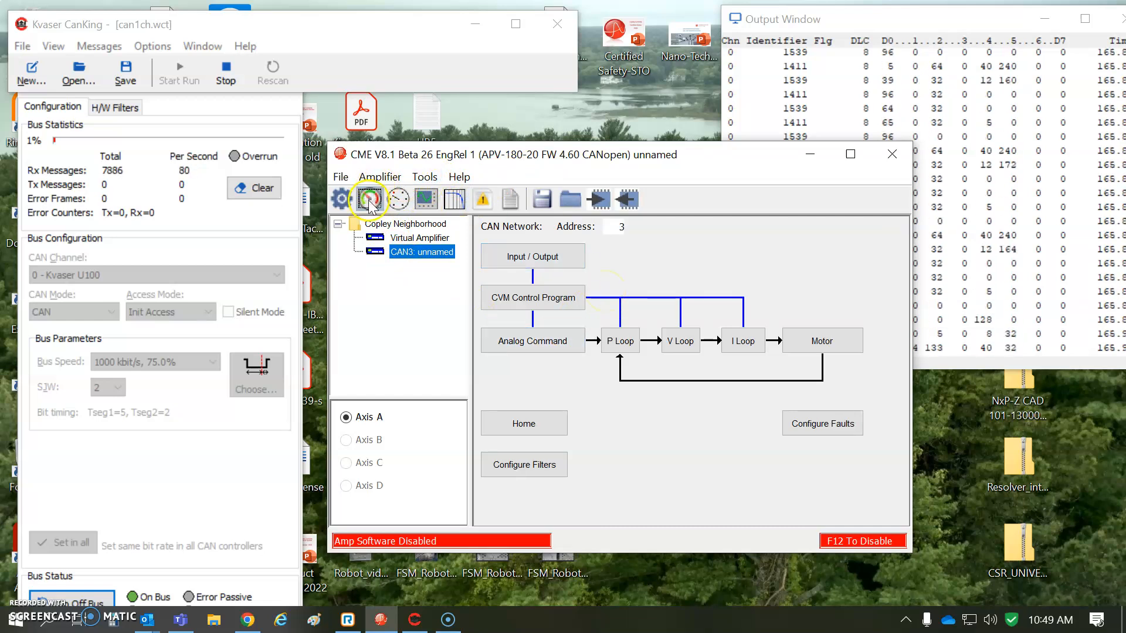
- Close CANview to return to CME and CanKing's live bus statistics
{"action": "left_click", "coordinate": [368, 199]}
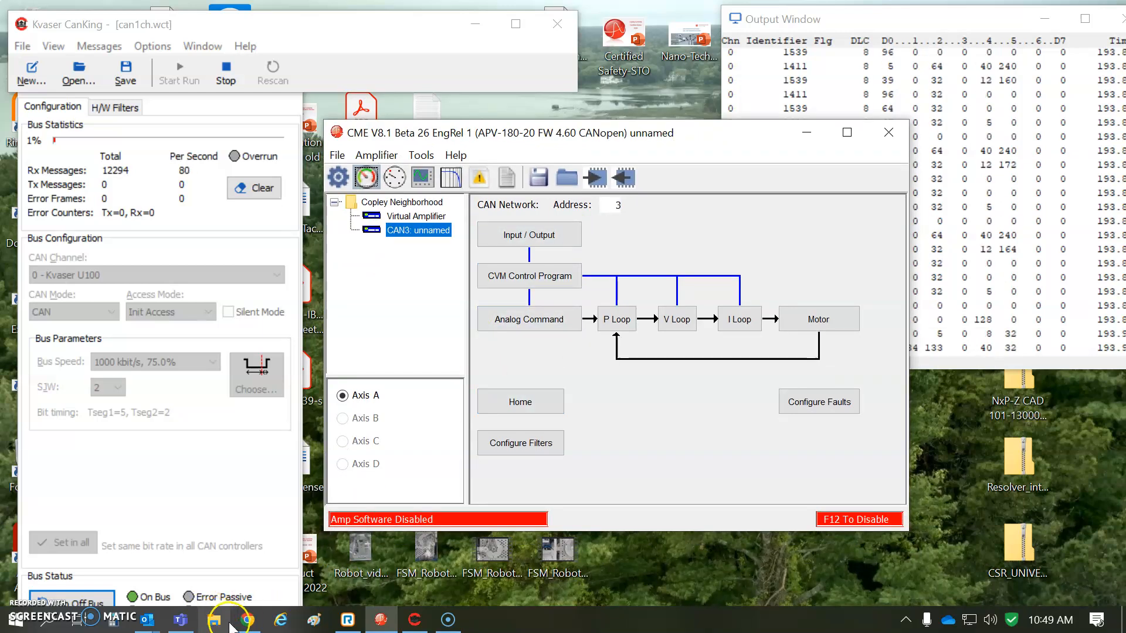
{"action": "mouse_move", "coordinate": [247, 619]}
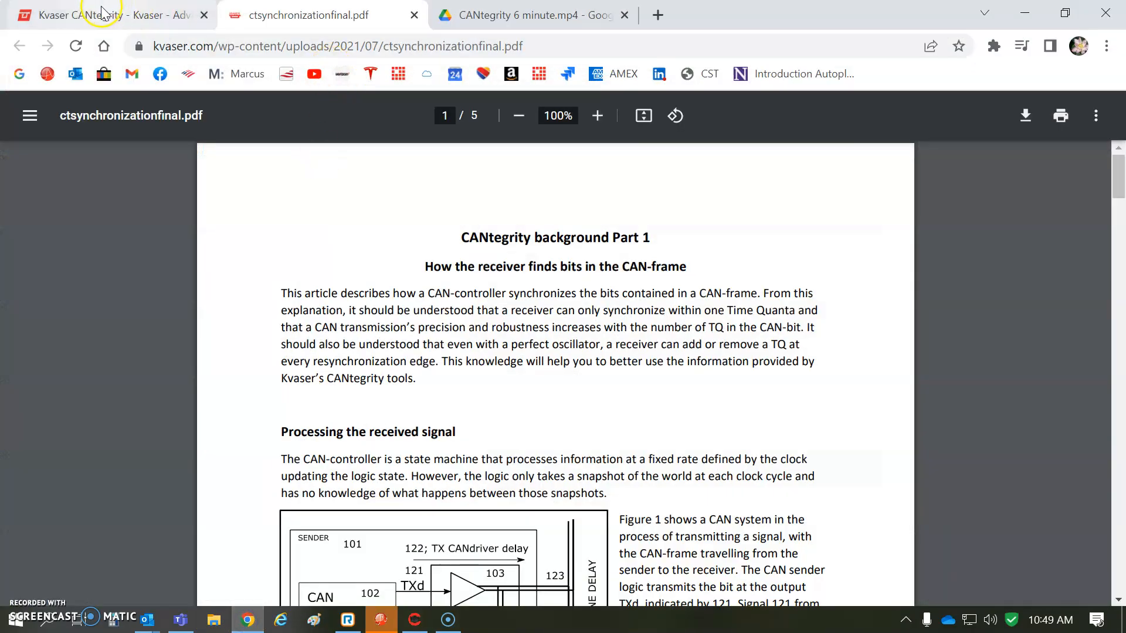
- Switch the browser to the Kvaser CANtegrity page tab
{"action": "left_click", "coordinate": [100, 14]}
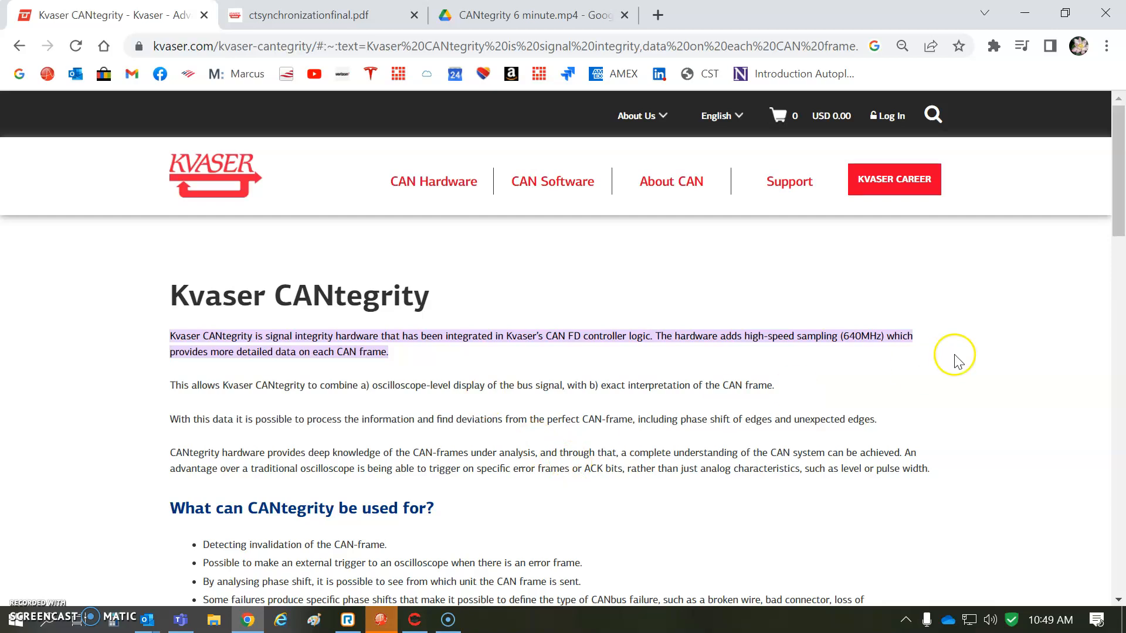
- Scroll the CANtegrity page down to 'What can CANtegrity be used for?'
{"action": "scroll", "scroll_direction": "down", "scroll_amount": 3}
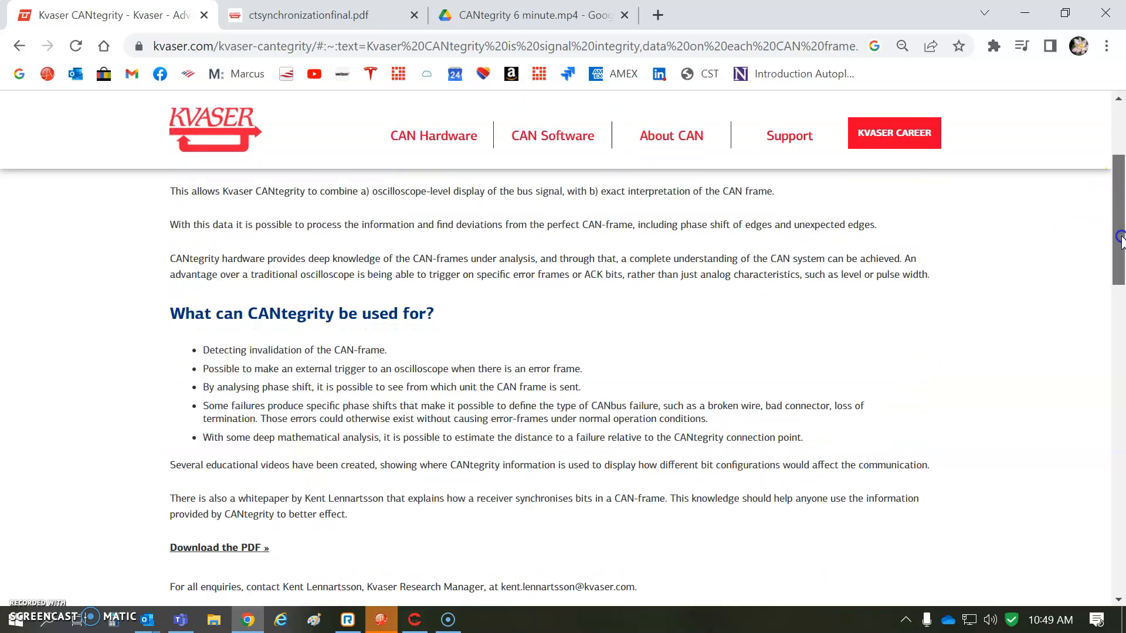
{"action": "scroll", "scroll_direction": "down", "scroll_amount": 3}
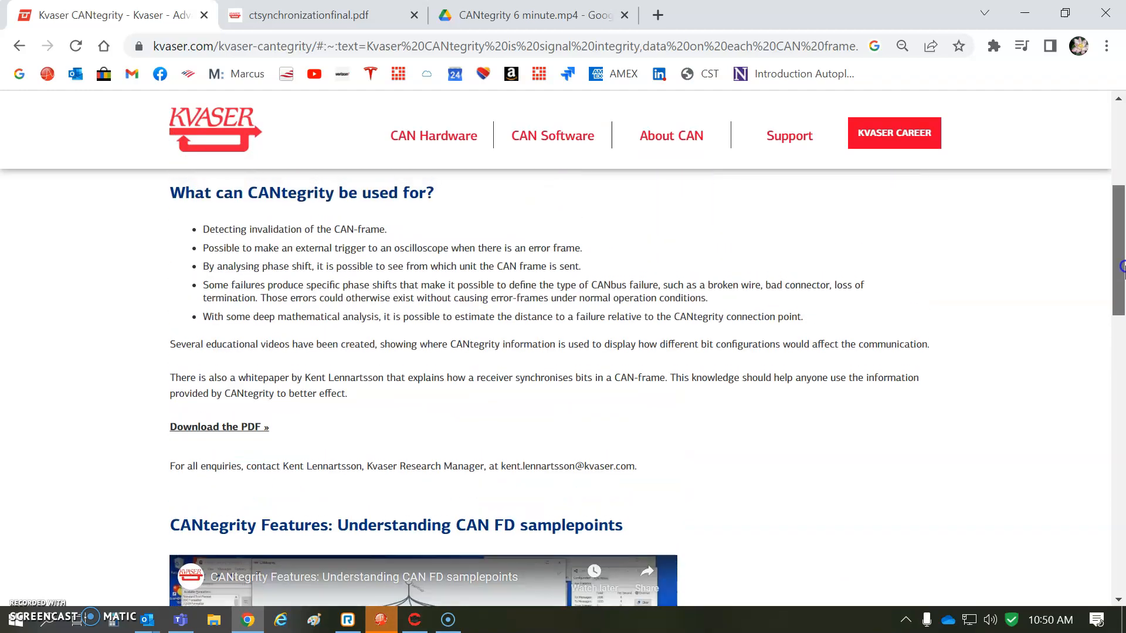
{"action": "left_click", "coordinate": [309, 15]}
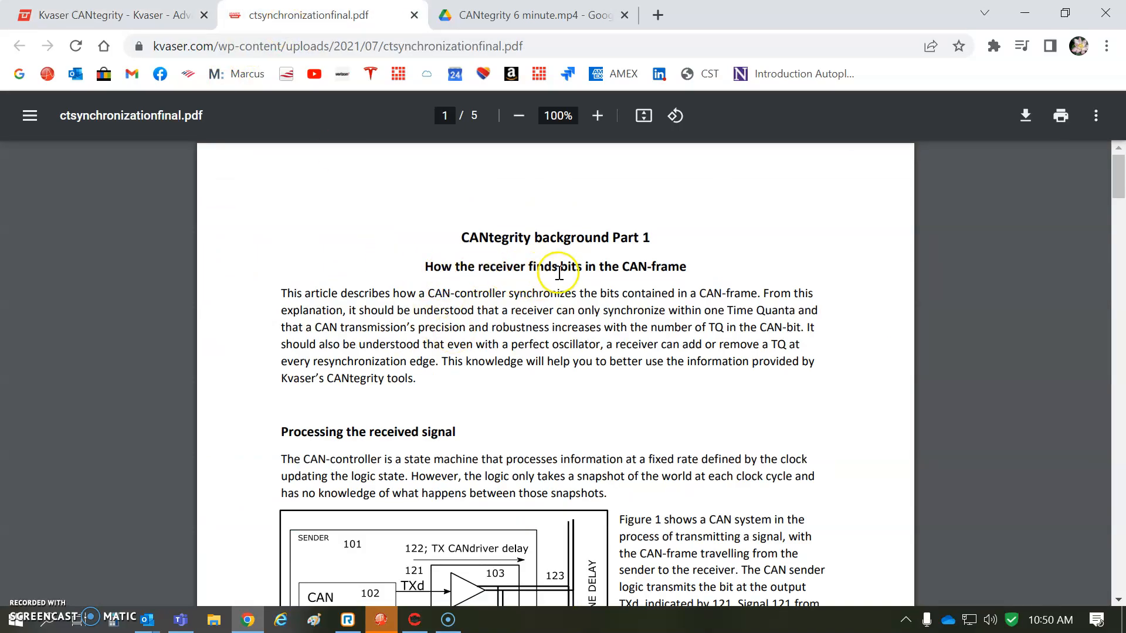
{"action": "mouse_move", "coordinate": [1000, 304]}
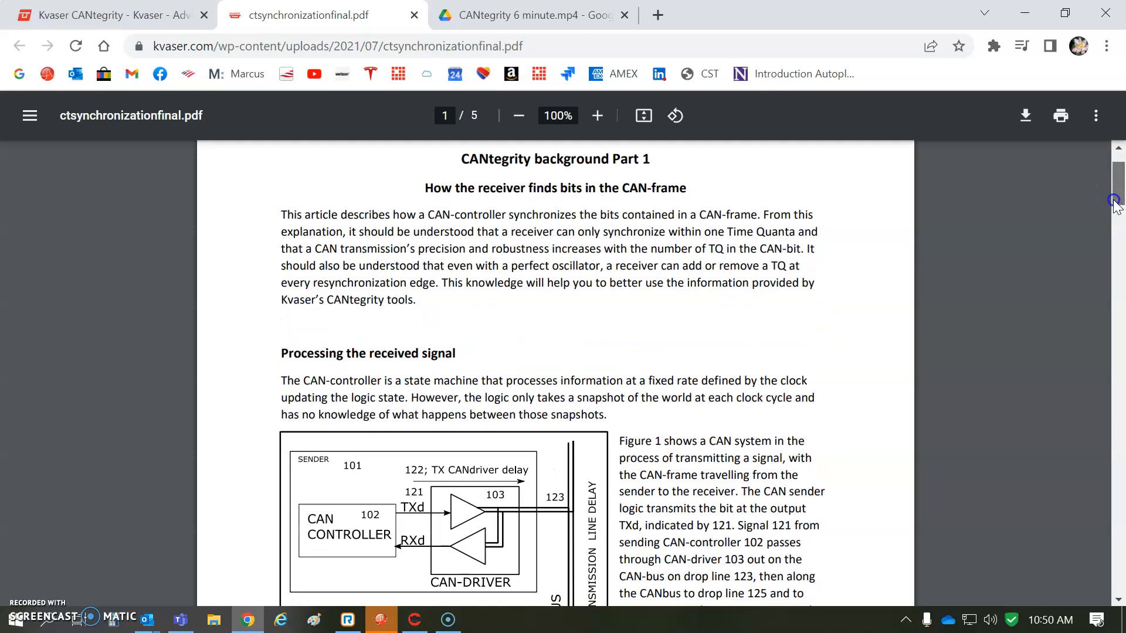
{"action": "scroll", "scroll_direction": "down", "scroll_amount": 3}
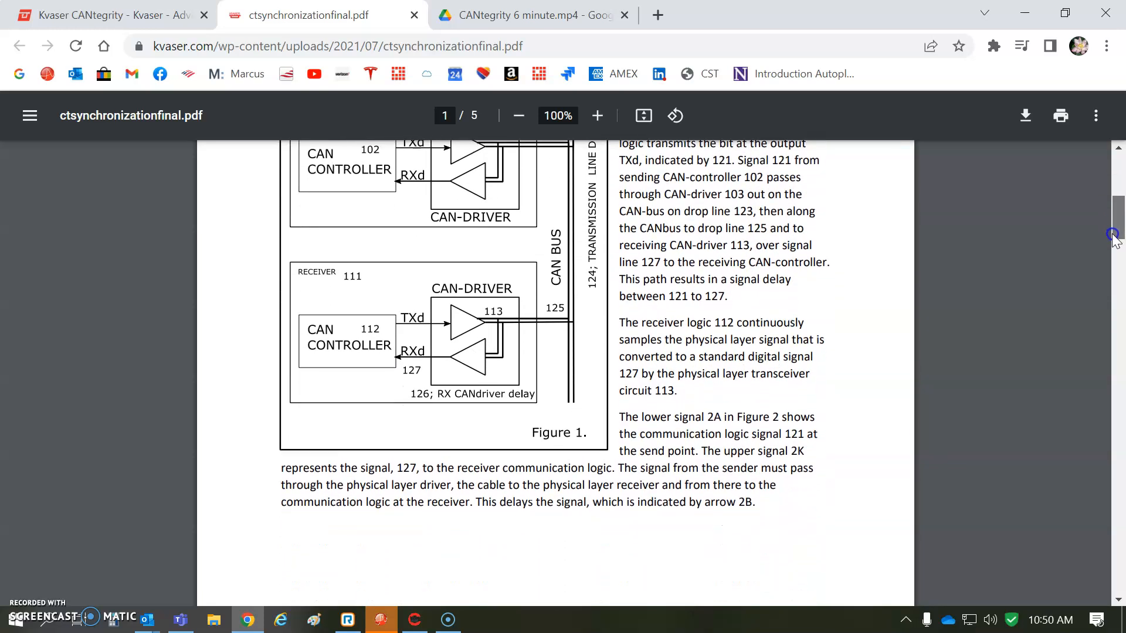
{"action": "scroll", "scroll_direction": "down", "scroll_amount": 3}
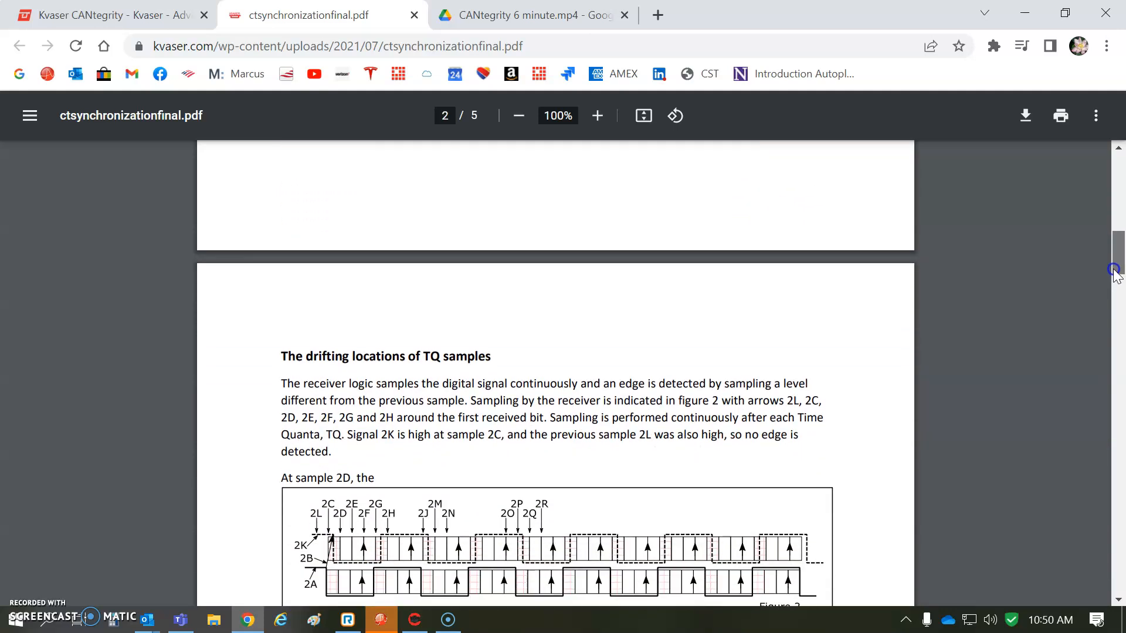
{"action": "scroll", "scroll_direction": "down", "scroll_amount": 3}
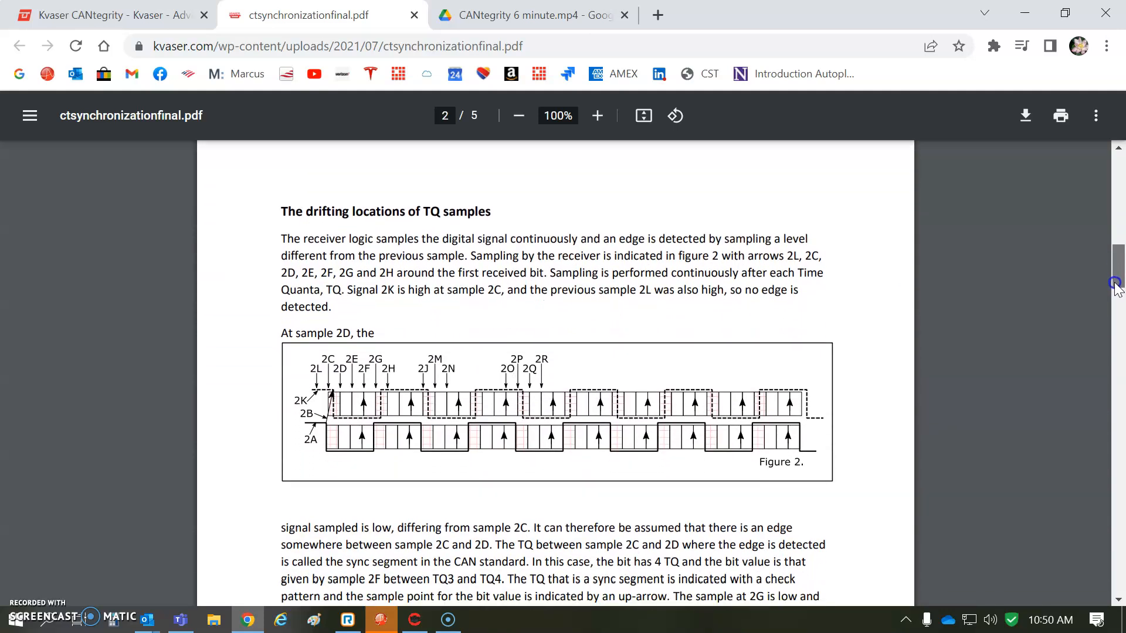
{"action": "scroll", "scroll_direction": "down", "scroll_amount": 3}
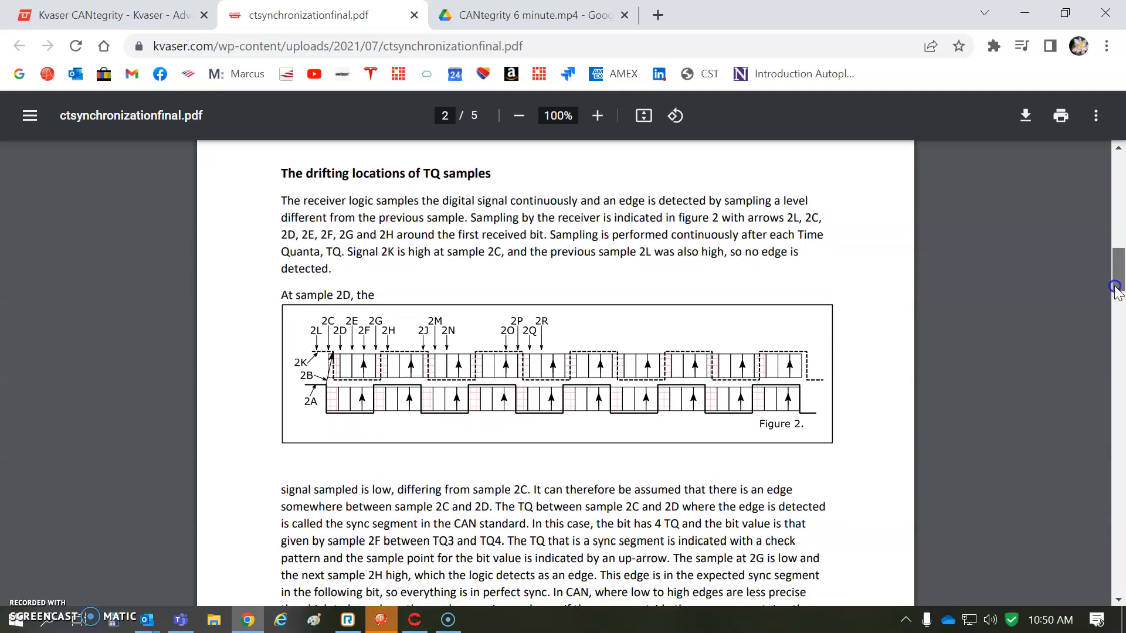
{"action": "scroll", "scroll_direction": "down", "scroll_amount": 3}
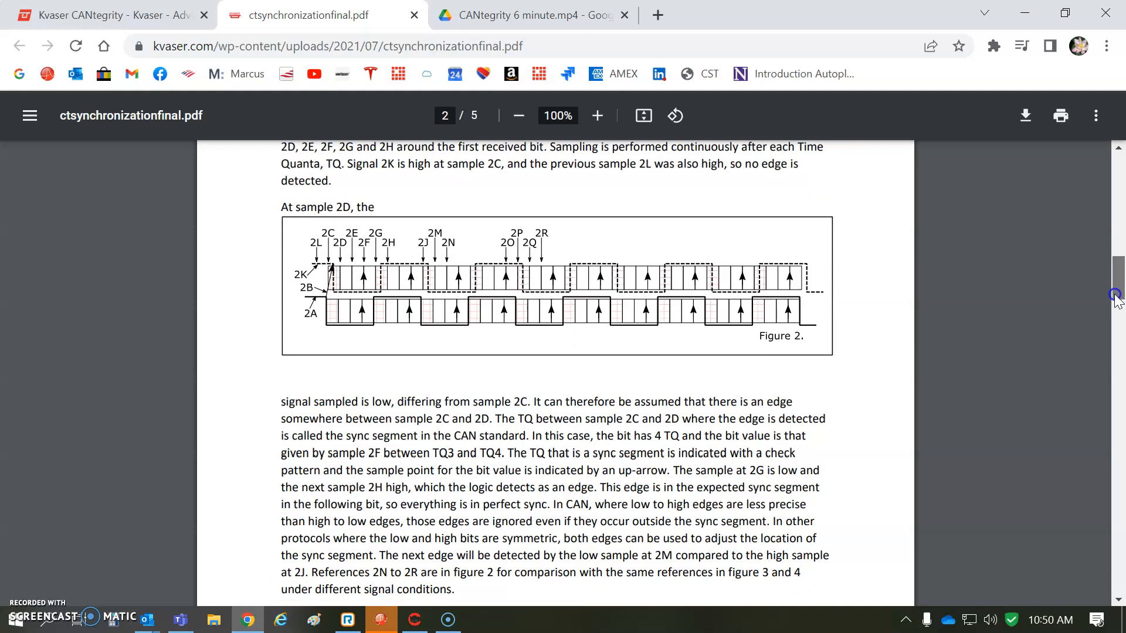
{"action": "scroll", "scroll_direction": "down", "scroll_amount": 3}
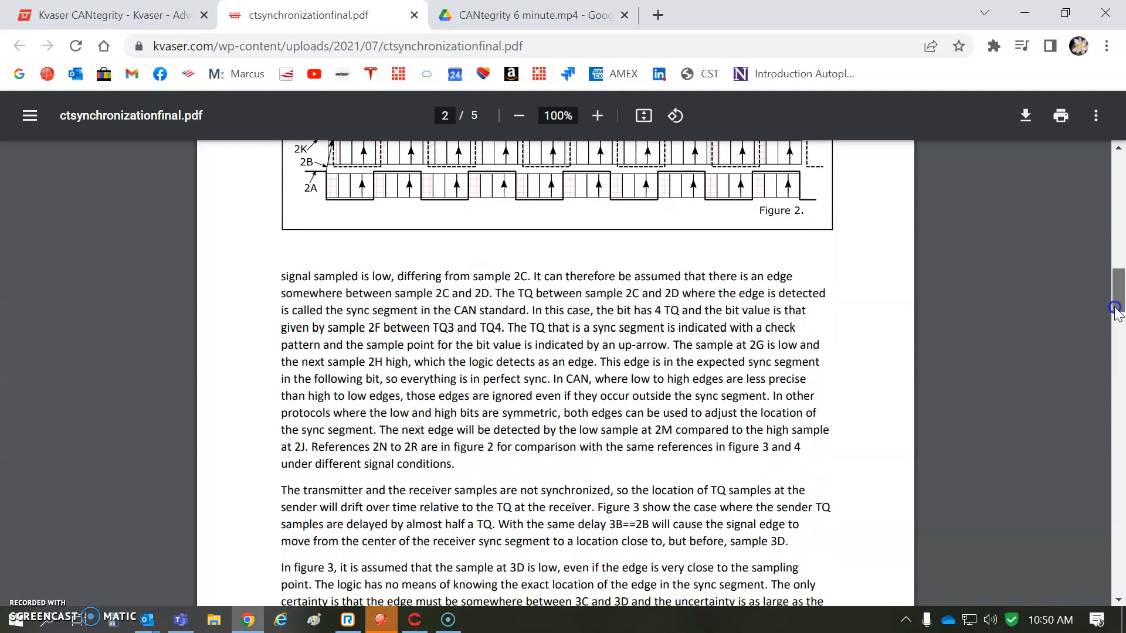
{"action": "scroll", "scroll_direction": "down", "scroll_amount": 3}
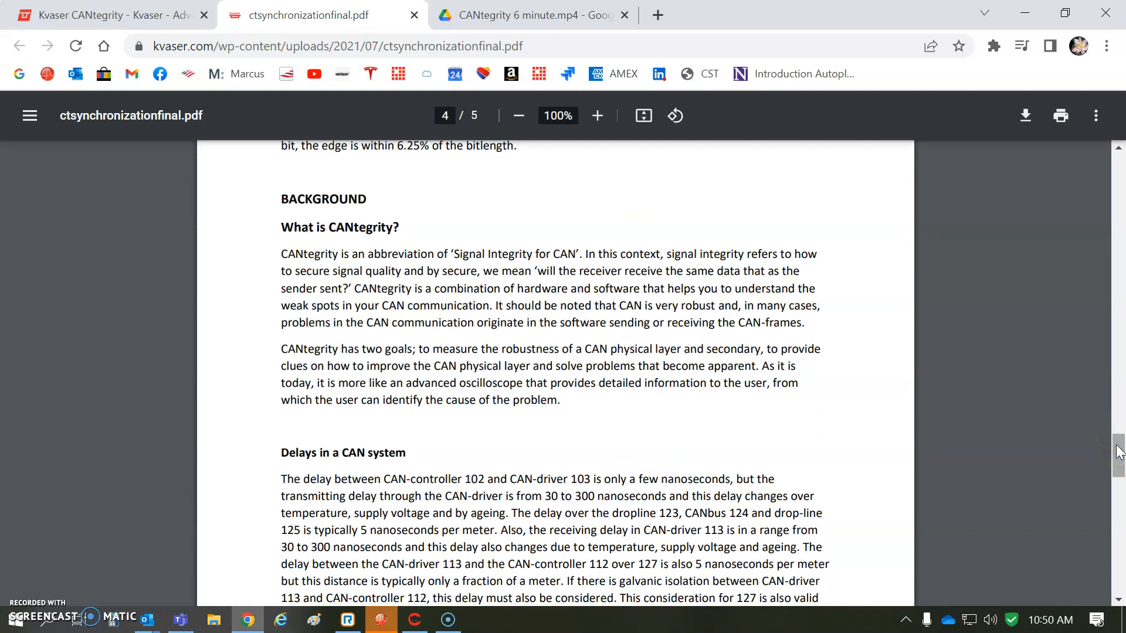
{"action": "scroll", "scroll_direction": "down", "scroll_amount": 3}
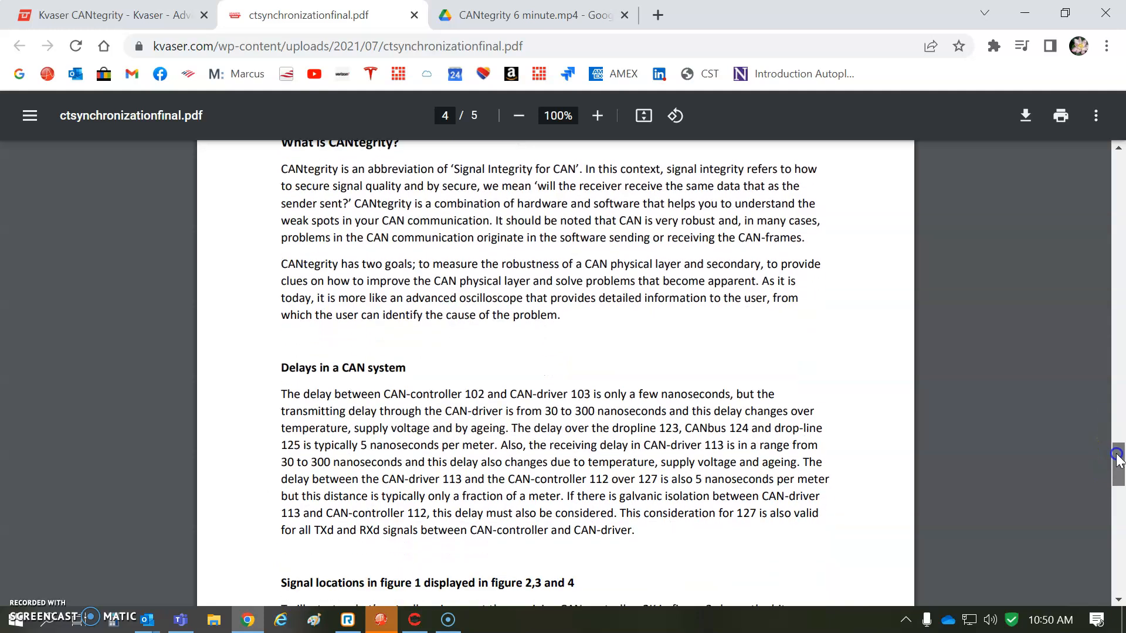
{"action": "scroll", "scroll_direction": "down", "scroll_amount": 3}
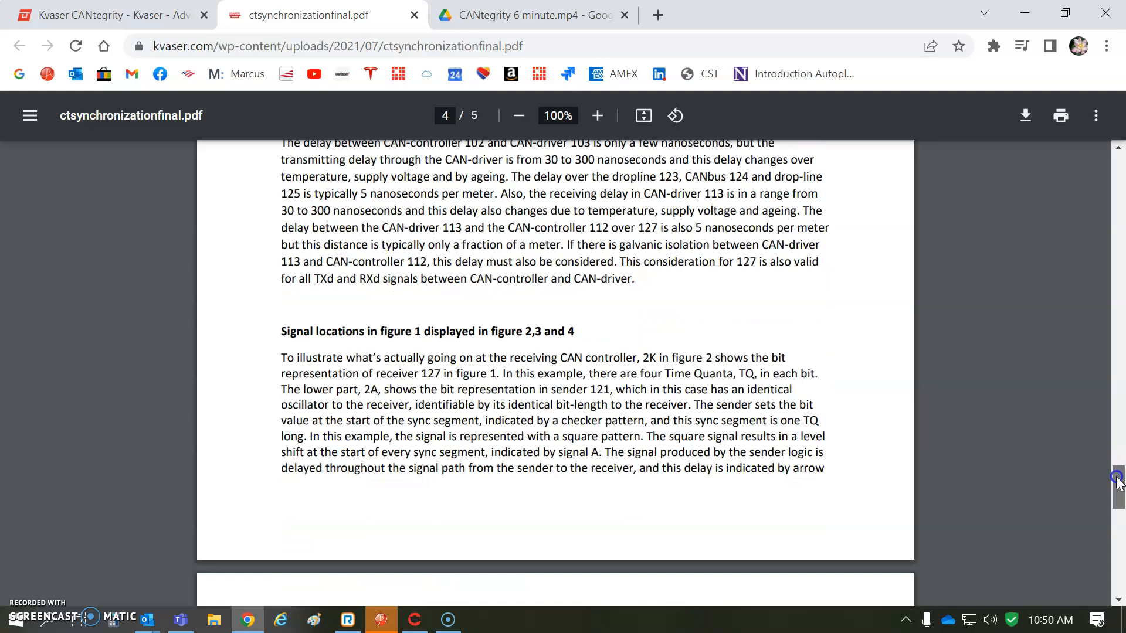
{"action": "scroll", "scroll_direction": "down", "scroll_amount": 3}
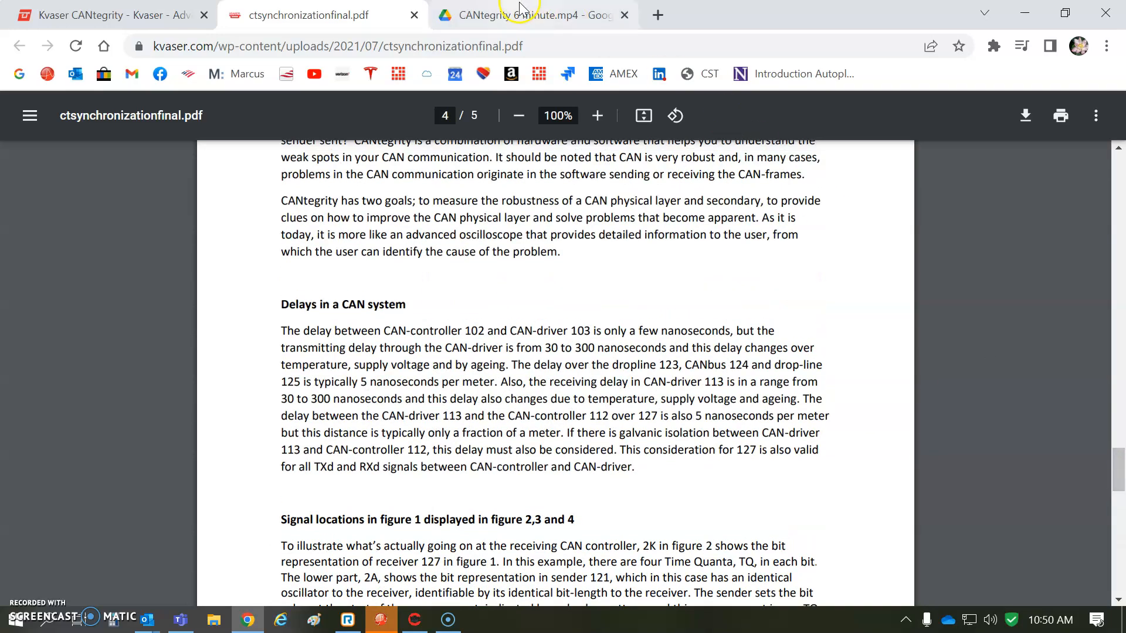
- Return to the CANtegrity 6 minute demo video and resume it from 5:07
{"action": "left_click", "coordinate": [531, 15]}
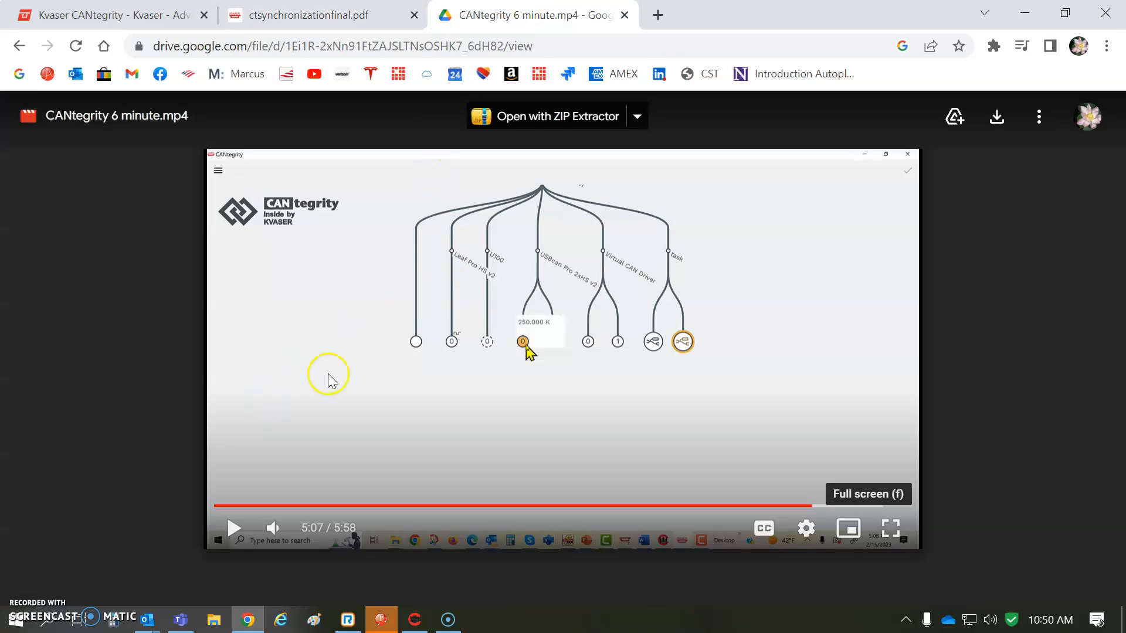
{"action": "mouse_move", "coordinate": [278, 422]}
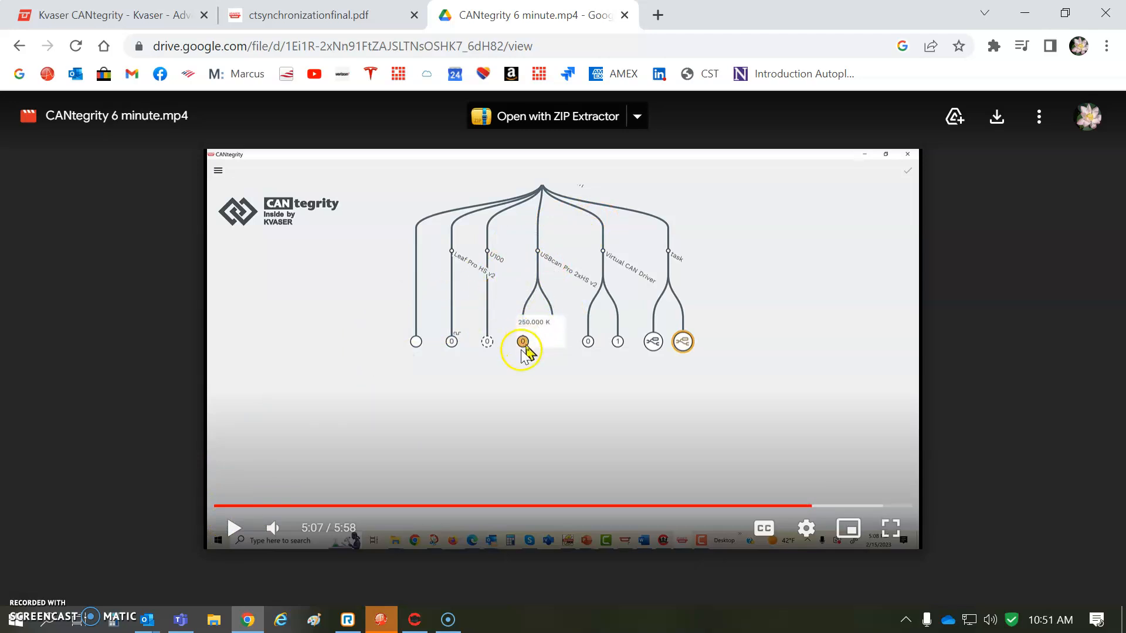
{"action": "mouse_move", "coordinate": [587, 351]}
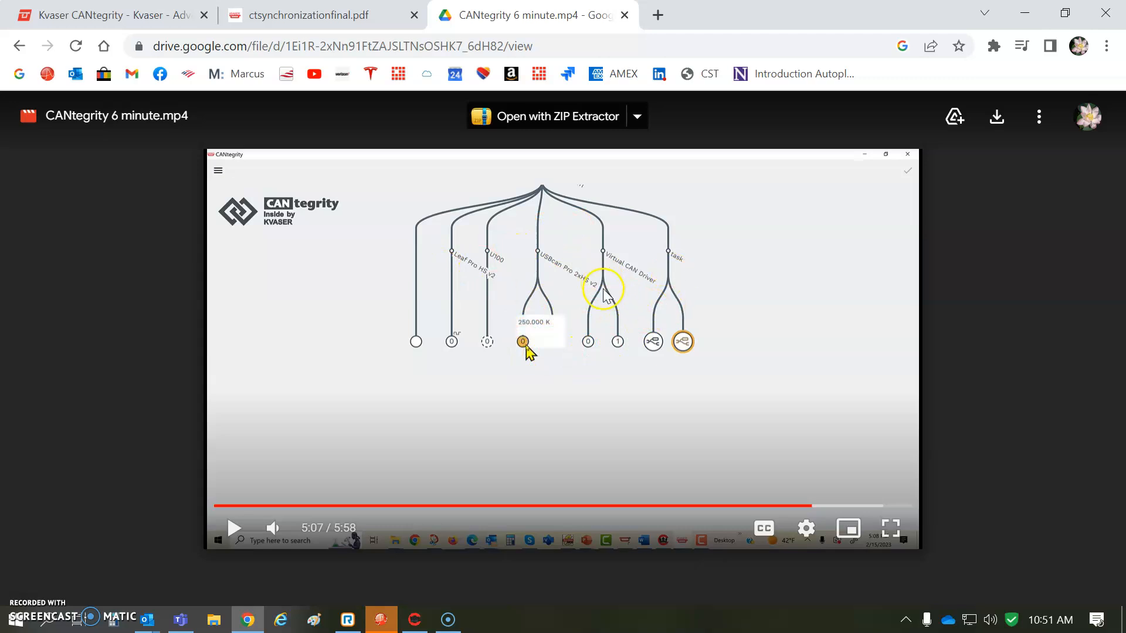
{"action": "mouse_move", "coordinate": [610, 276]}
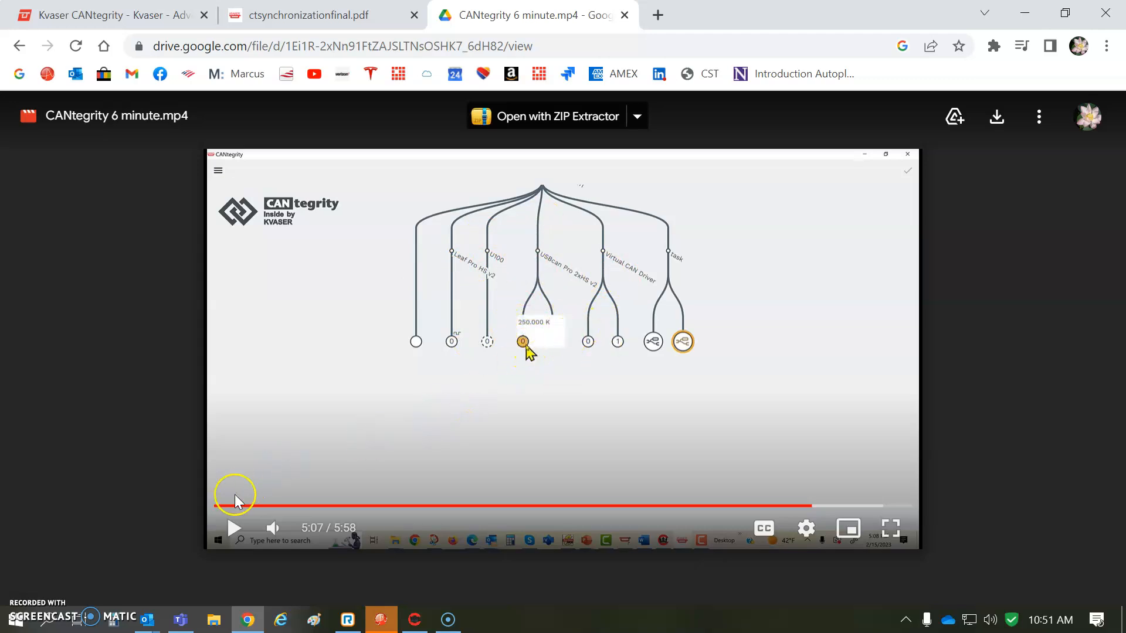
{"action": "left_click", "coordinate": [234, 528]}
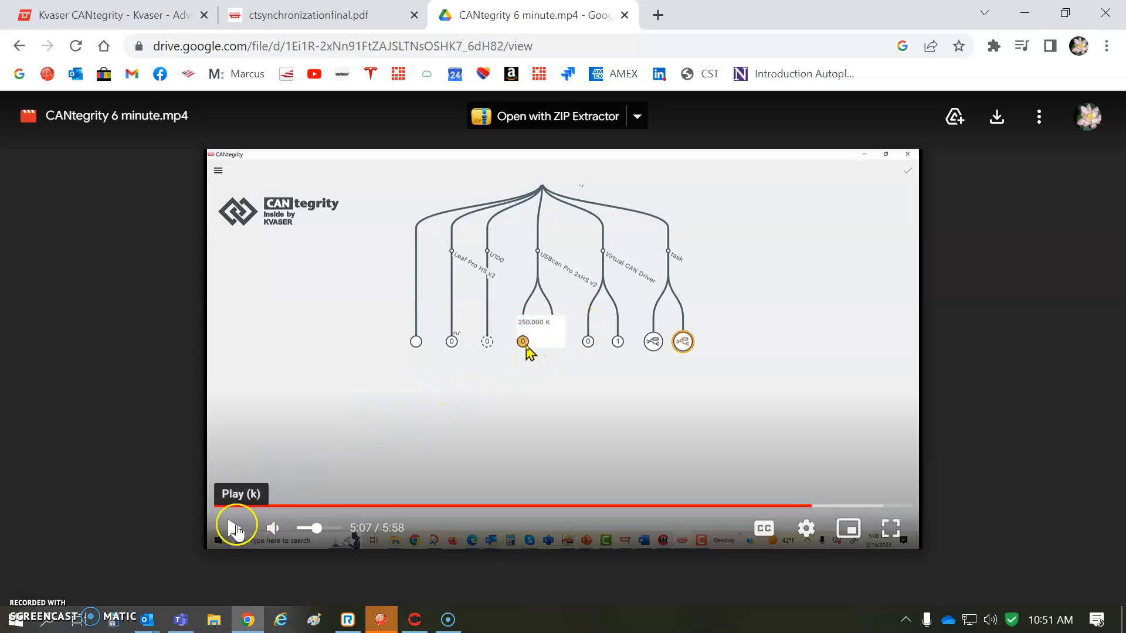
{"action": "left_click", "coordinate": [235, 528]}
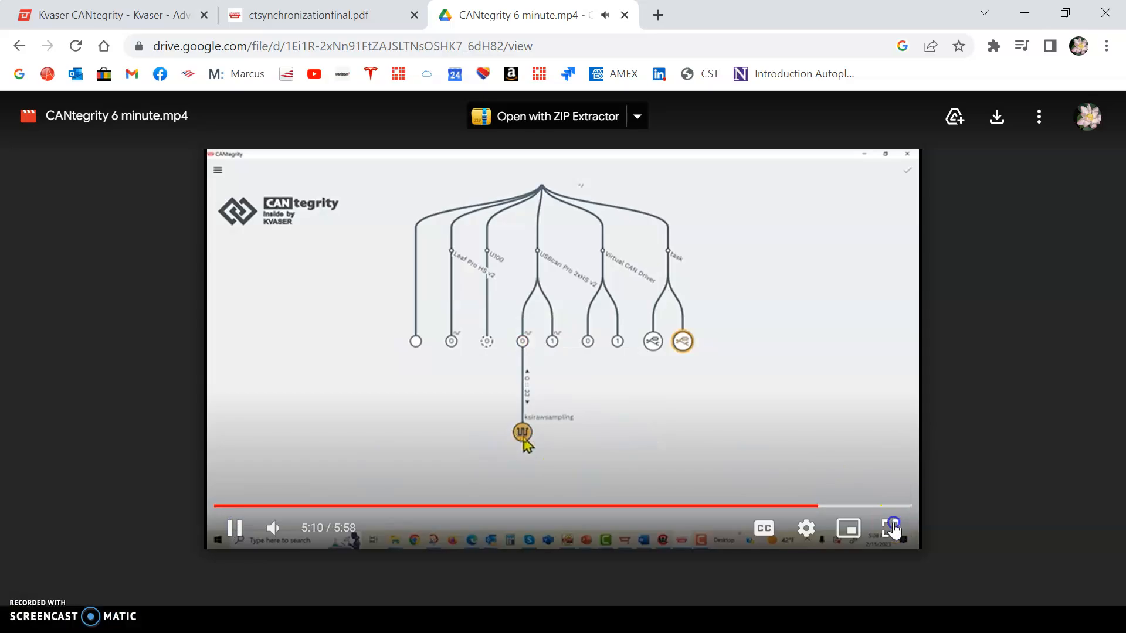
- Watch the CANtegrity demo full screen until the raw bit-sample waveforms appear
{"action": "left_click", "coordinate": [891, 528]}
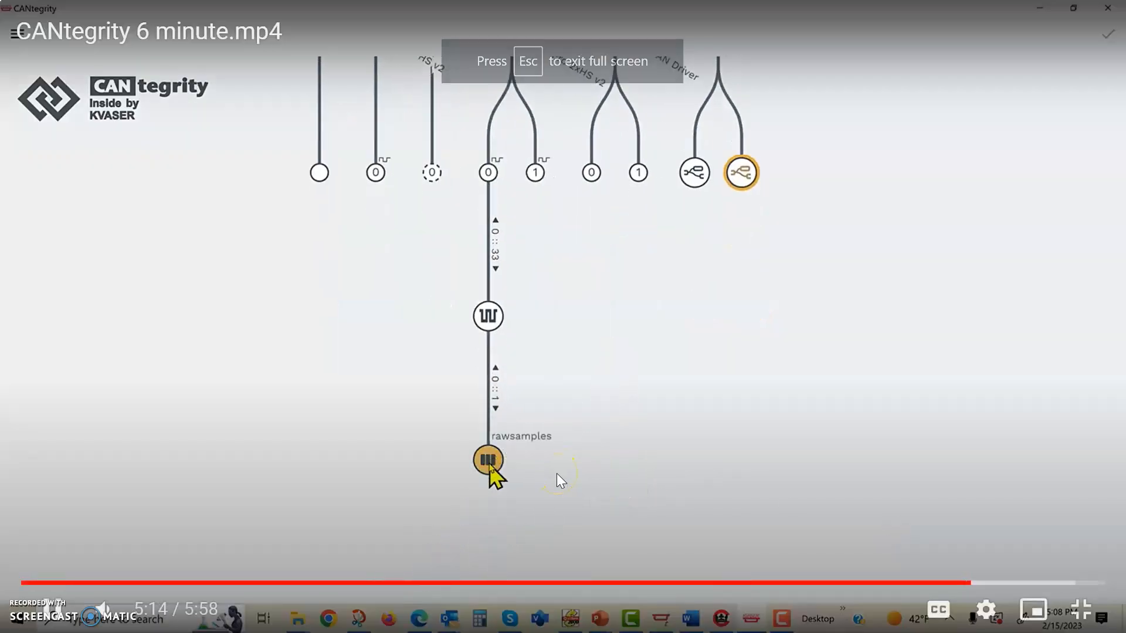
{"action": "left_click", "coordinate": [487, 459]}
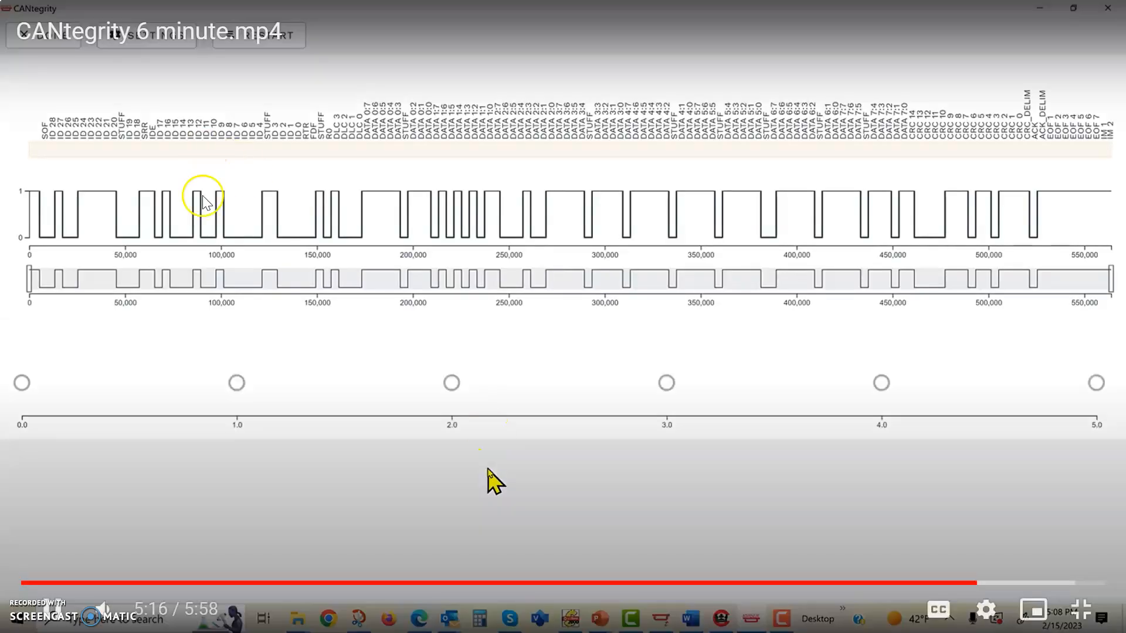
{"action": "mouse_move", "coordinate": [326, 352]}
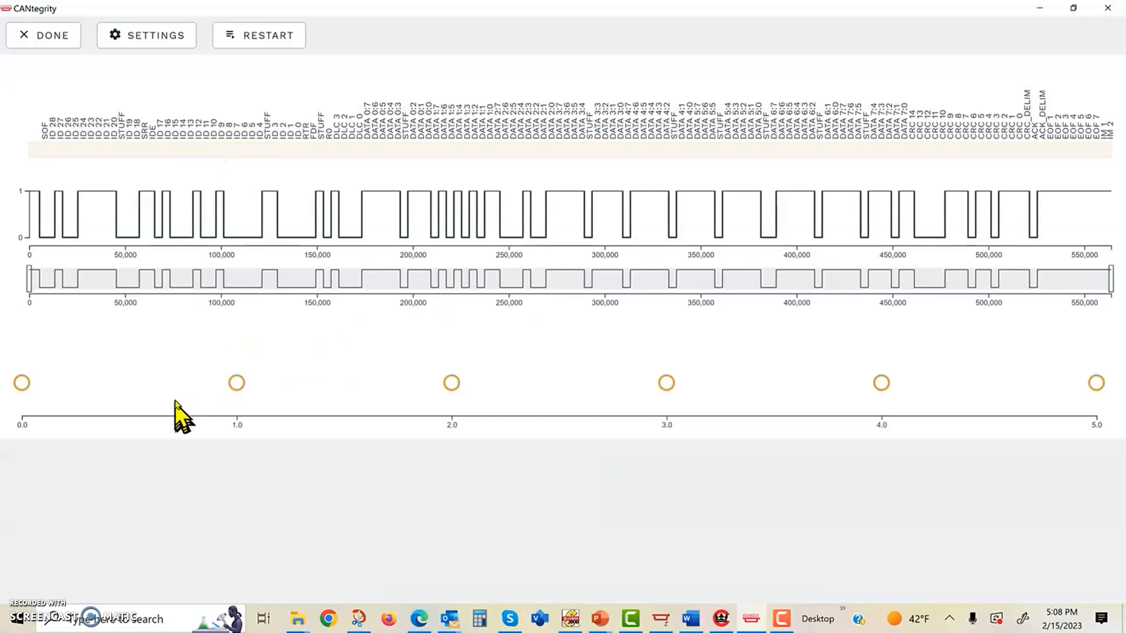
{"action": "left_click", "coordinate": [236, 383]}
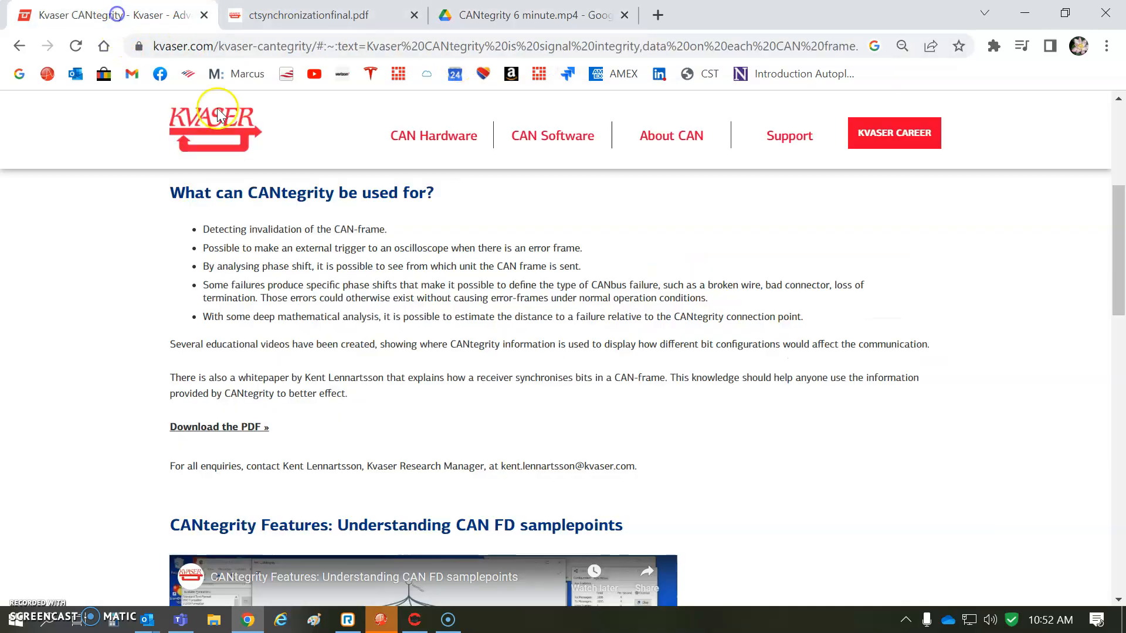
- Scroll the CANtegrity page to the whitepaper link and CAN FD samplepoints video
{"action": "scroll", "scroll_direction": "down", "scroll_amount": 3}
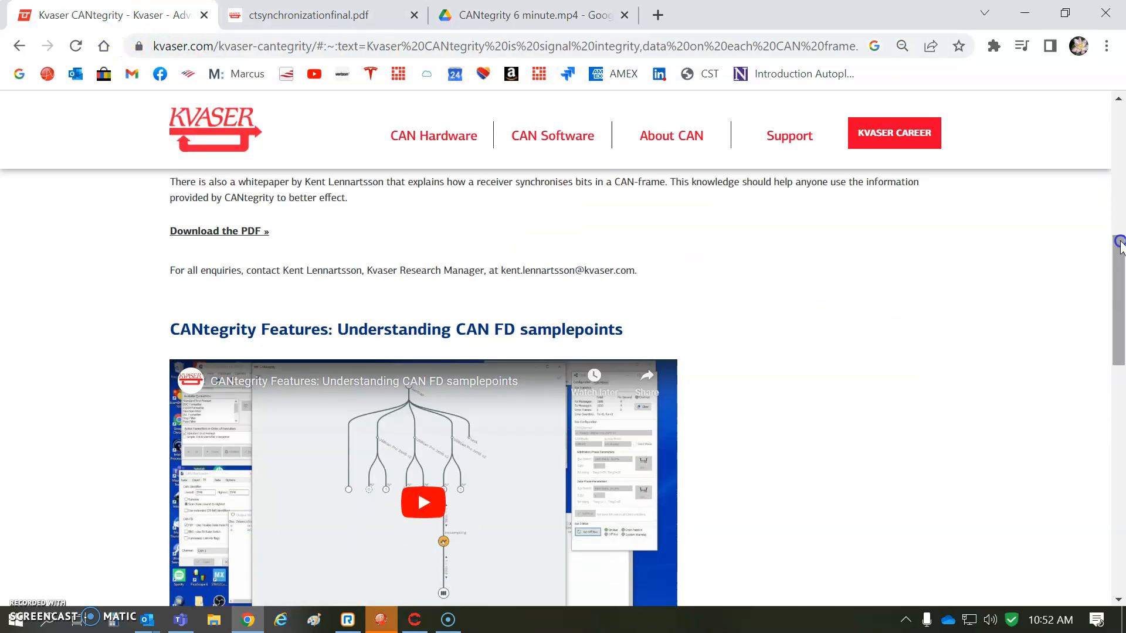
{"action": "mouse_move", "coordinate": [530, 413]}
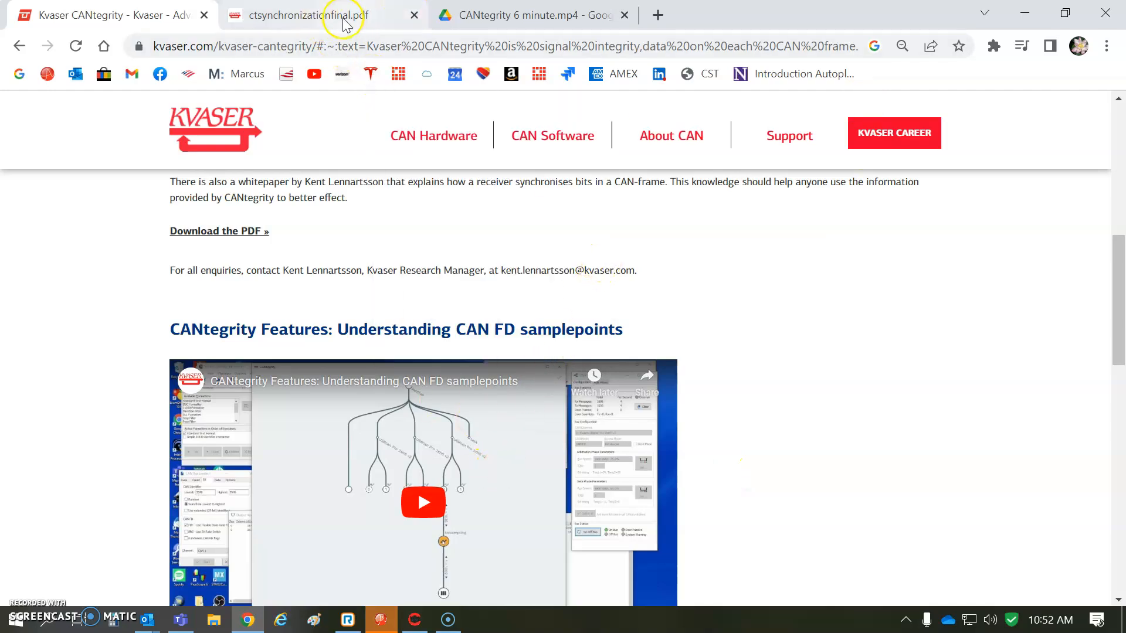
- Return to the CANtegrity 6 minute.mp4 tab and watch the demo to 5:46
{"action": "left_click", "coordinate": [531, 14]}
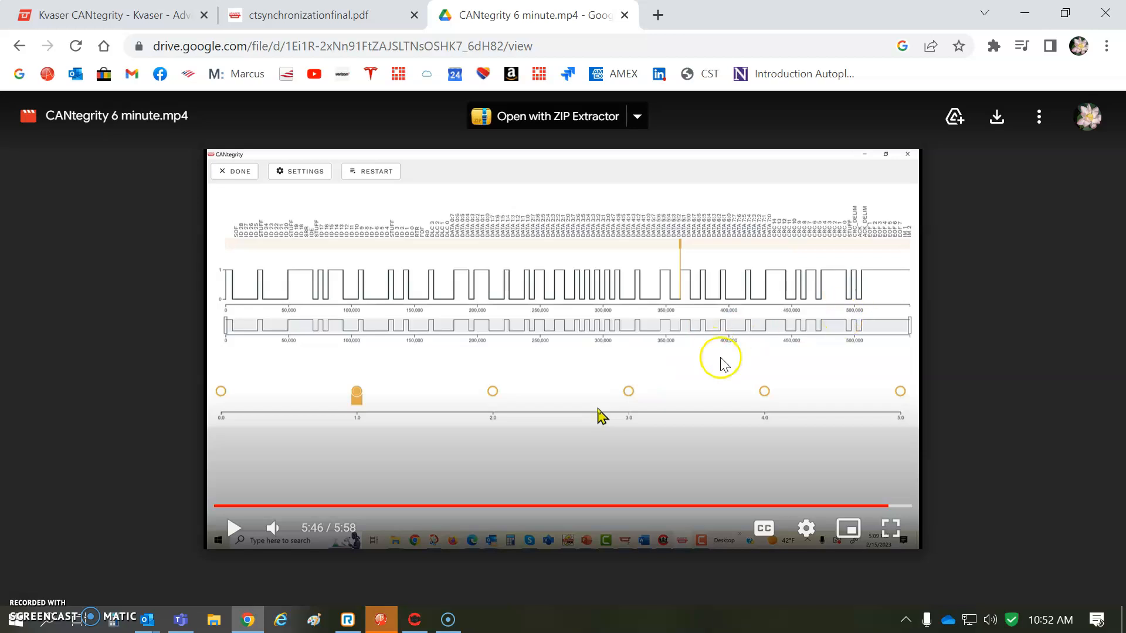
{"action": "mouse_move", "coordinate": [989, 92]}
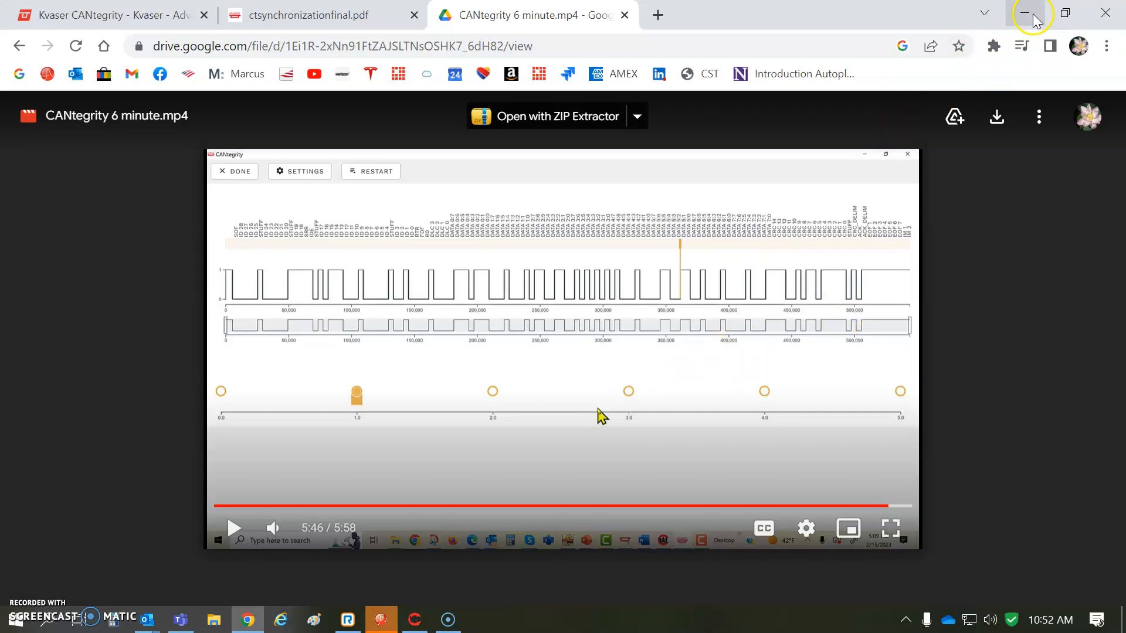
{"action": "mouse_move", "coordinate": [1032, 14]}
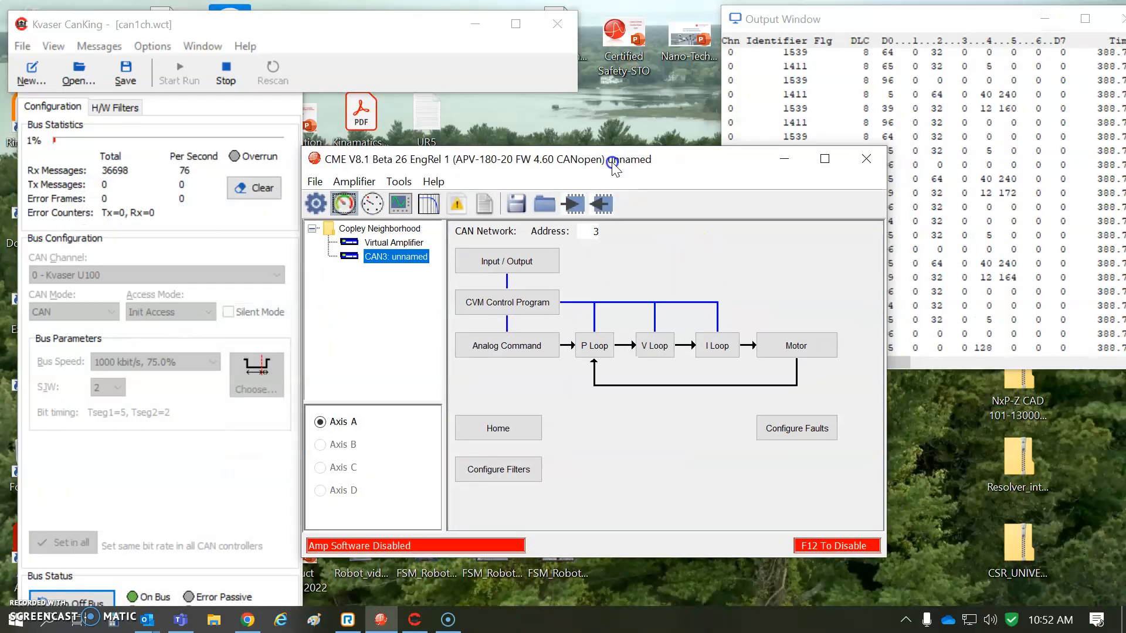
- Drag the CME window down and right so CanKing's statistics and Output Window stay visible
{"action": "left_click_drag", "start_coordinate": [614, 159], "coordinate": [625, 145]}
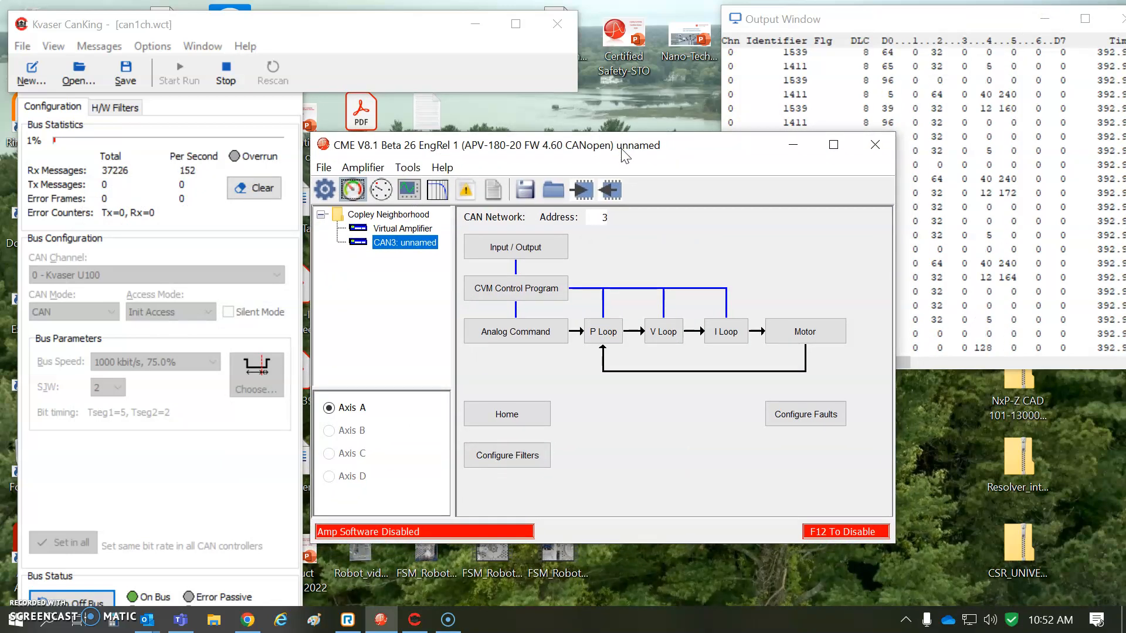
{"action": "mouse_move", "coordinate": [694, 147]}
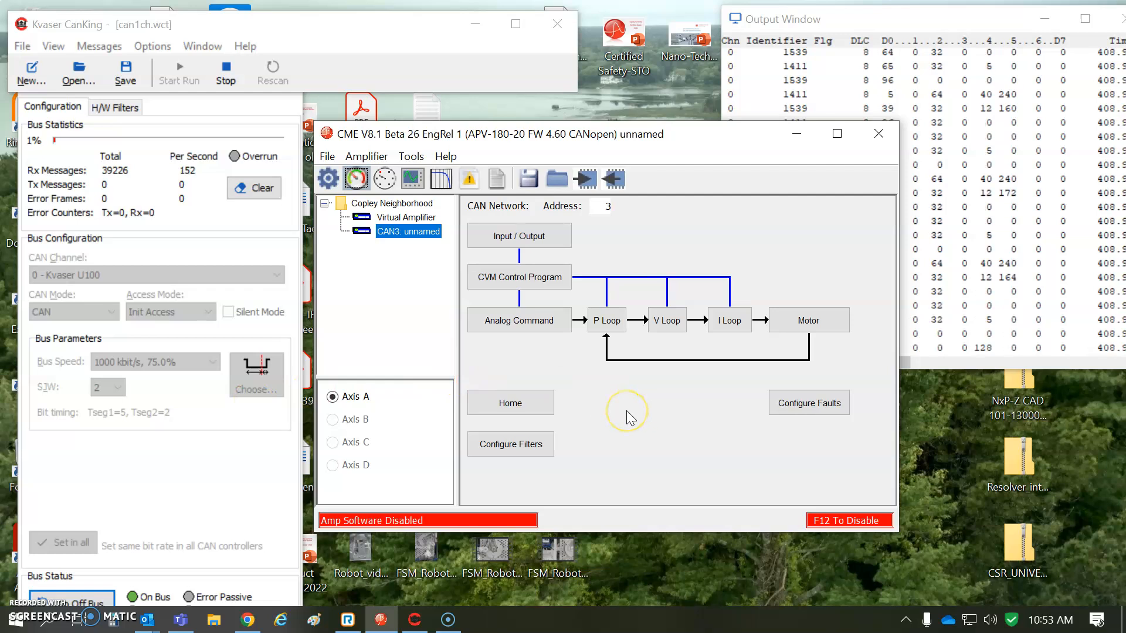
{"action": "mouse_move", "coordinate": [666, 396]}
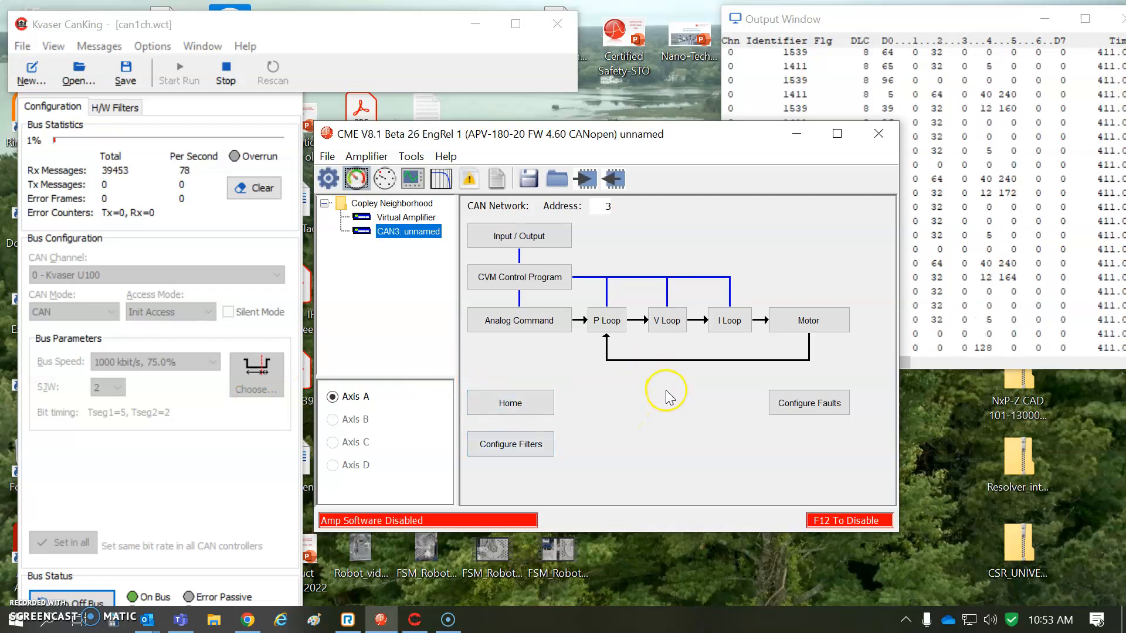